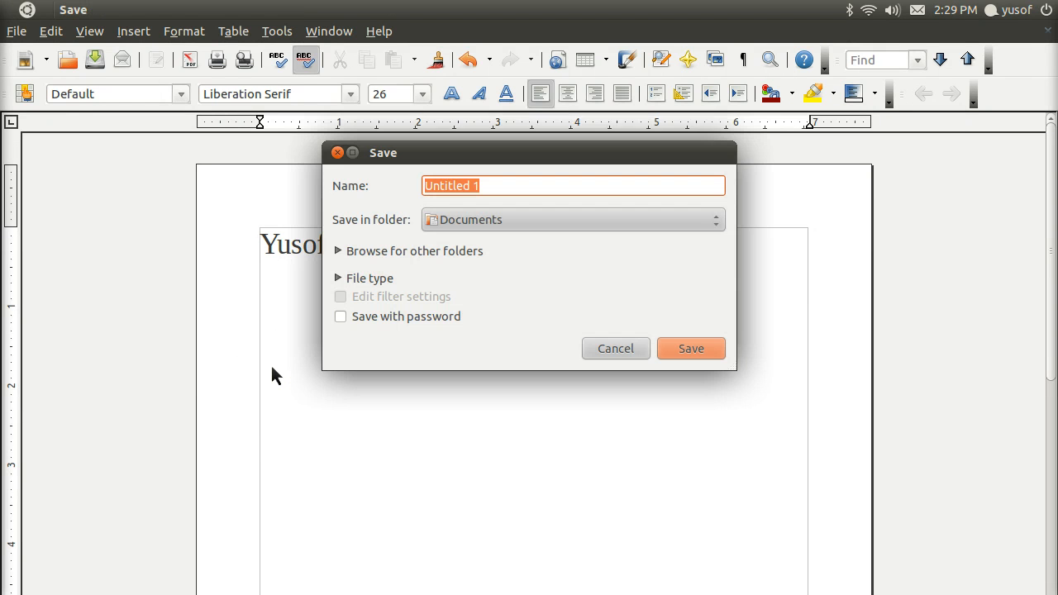
pyautogui.click(691, 347)
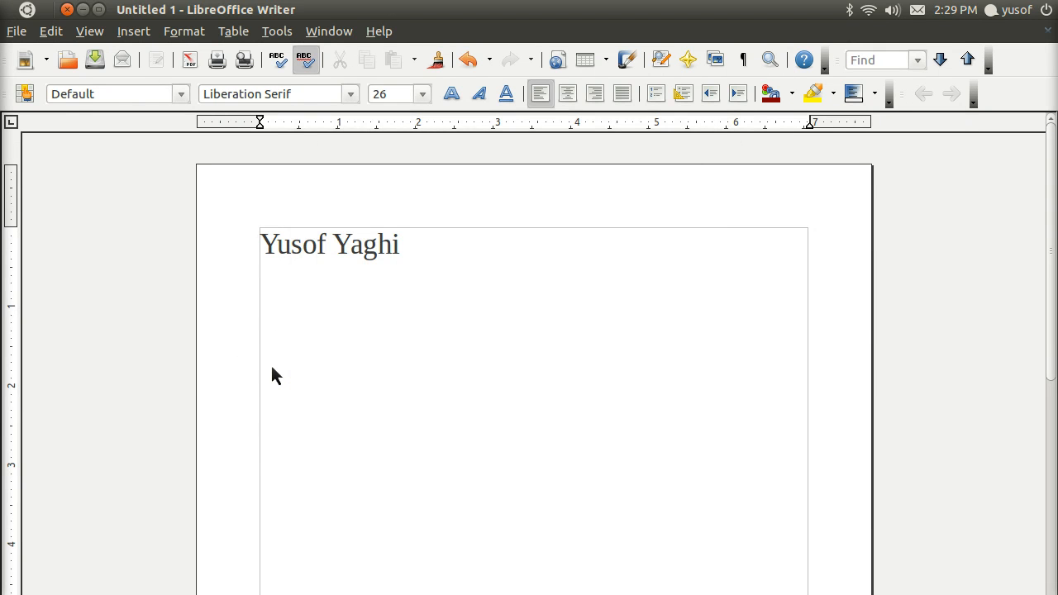
pyautogui.write('Email')
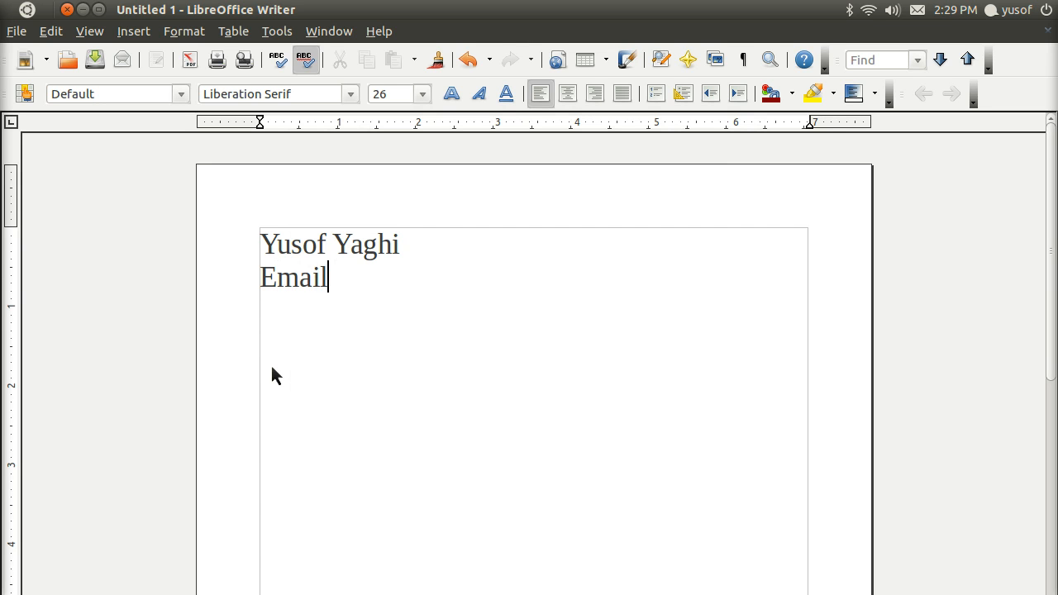
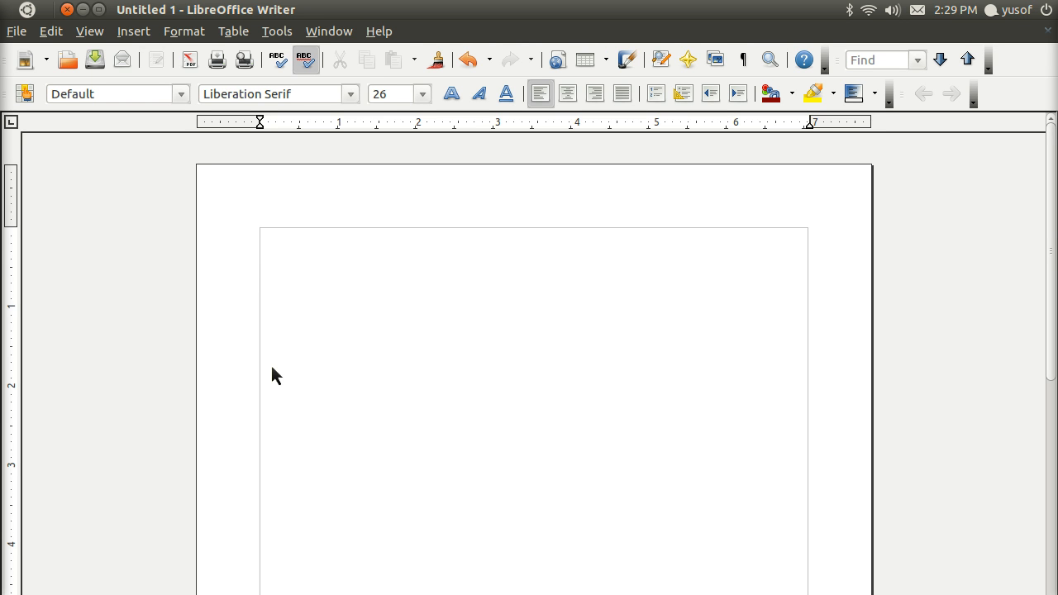
pyautogui.click(262, 244)
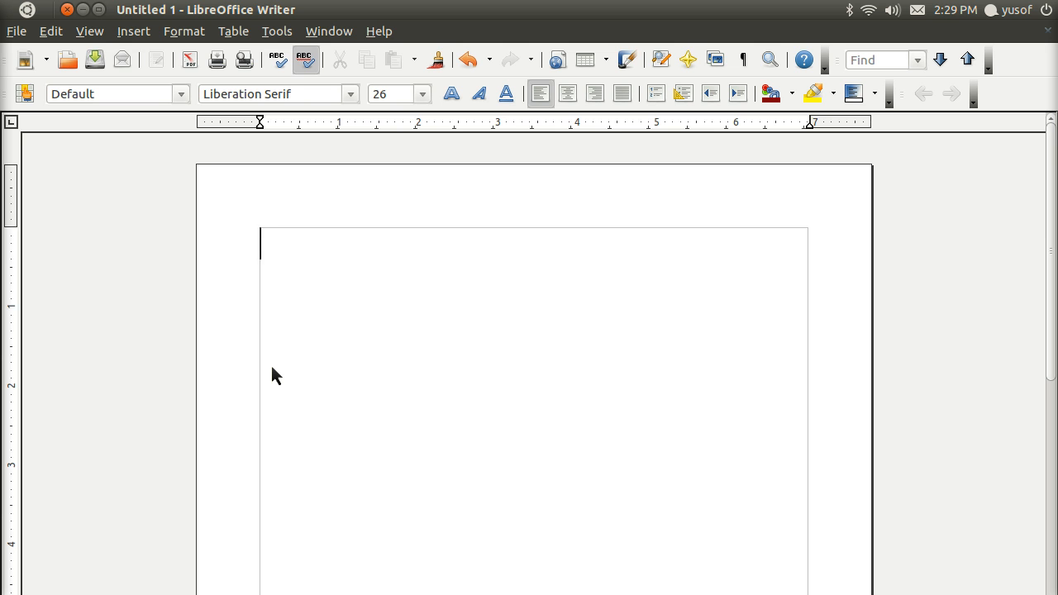
pyautogui.write('Python')
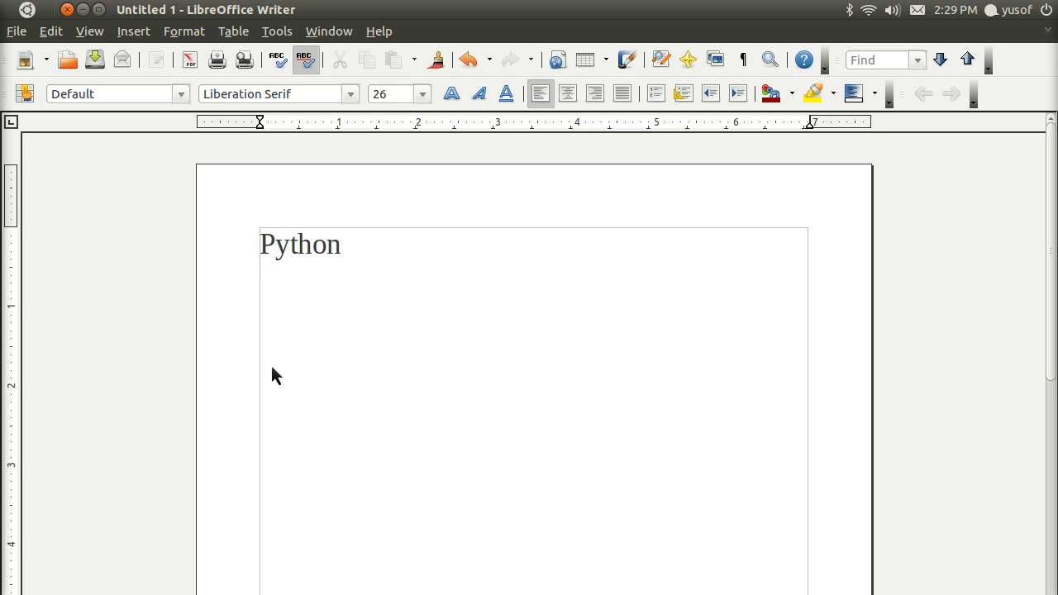
pyautogui.press('ctrl+z')
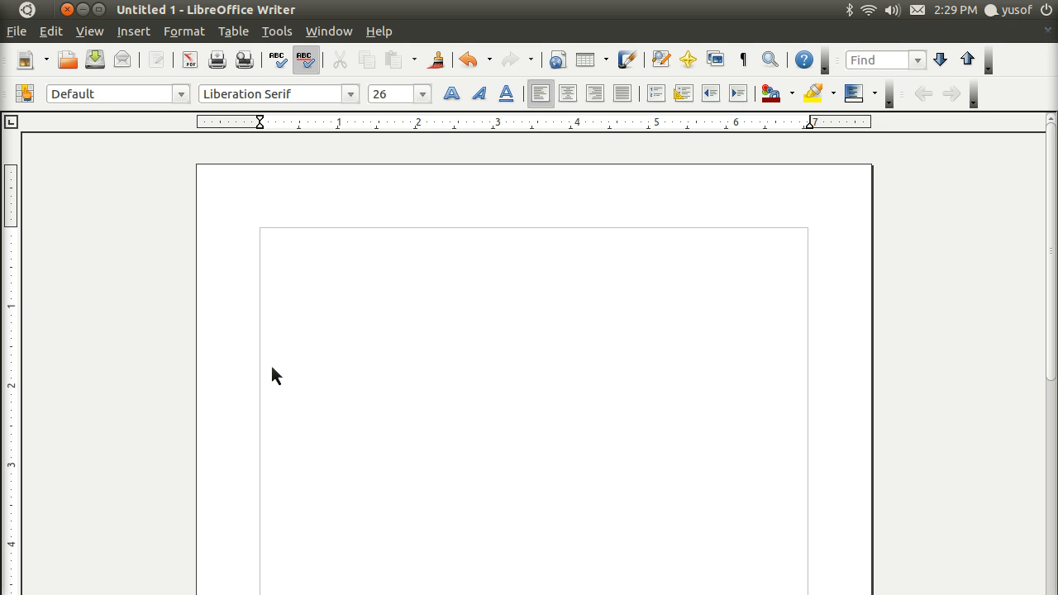
# Step: Close the Writer document so the save-changes prompt appears
pyautogui.click(261, 245)
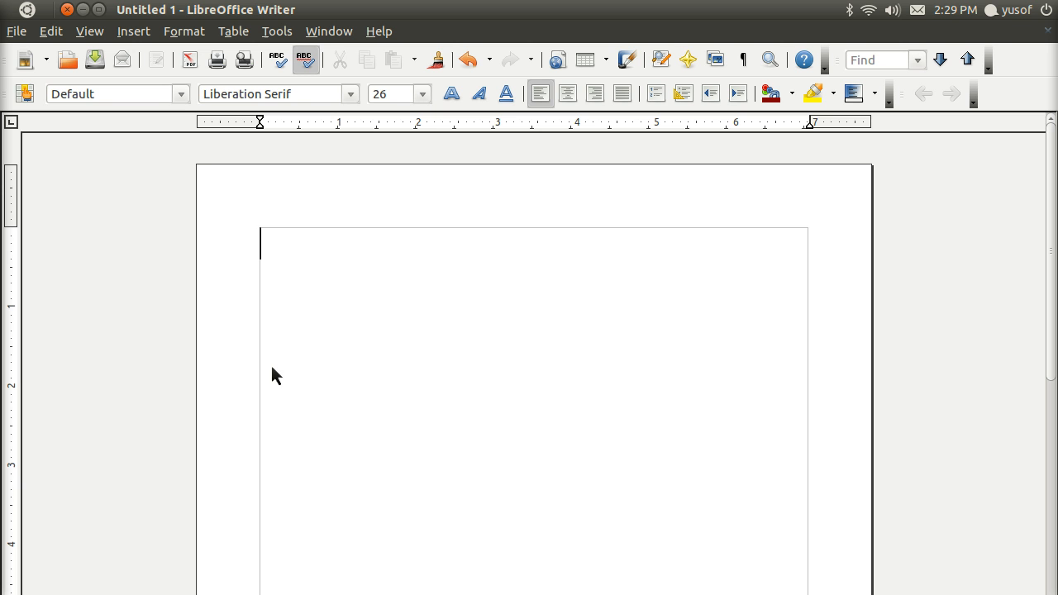
pyautogui.moveTo(648, 436)
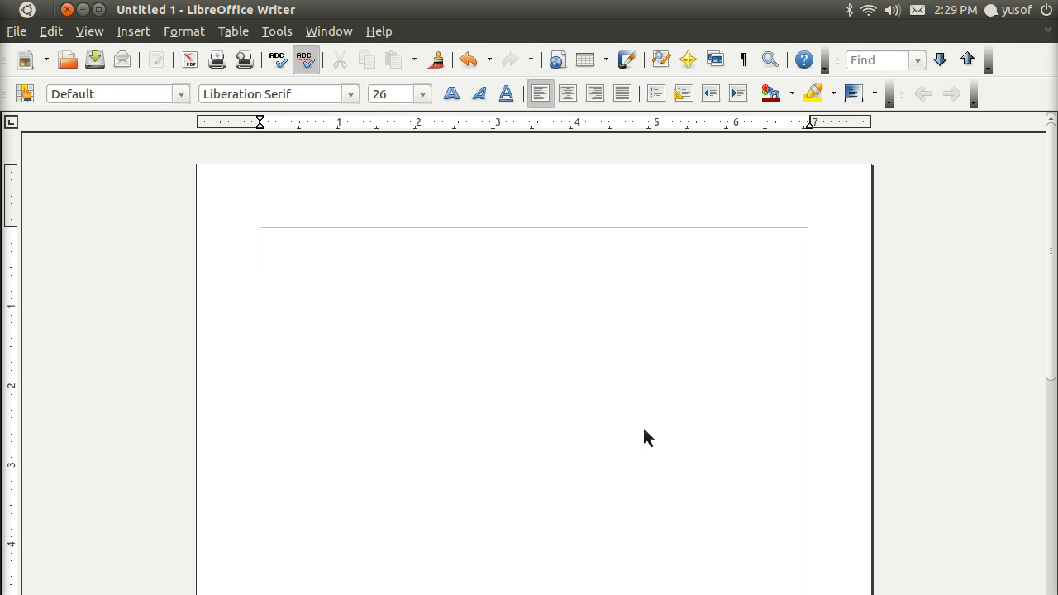
pyautogui.click(261, 244)
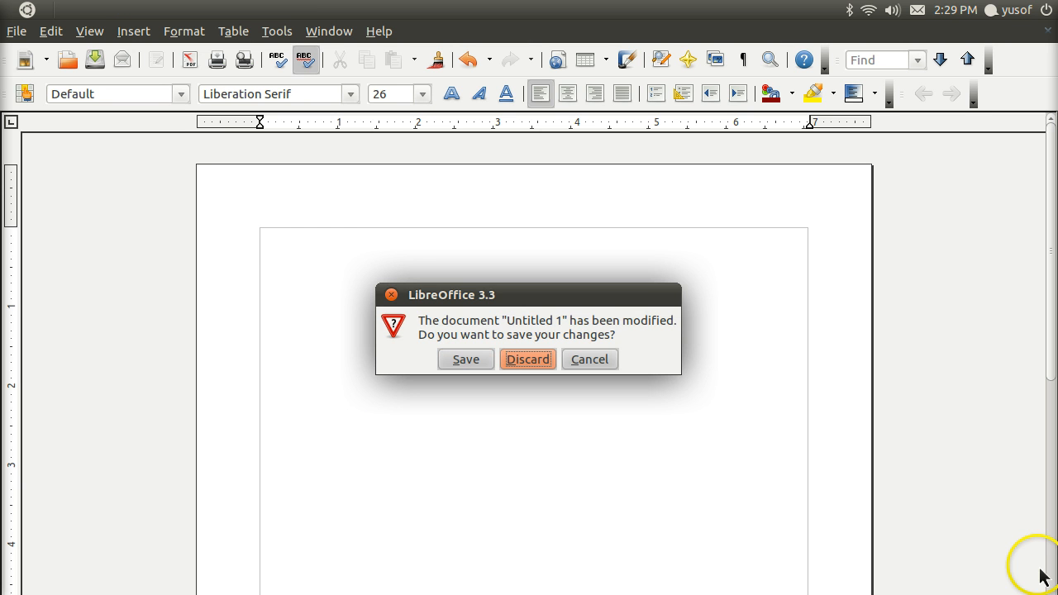
# Step: Discard the Writer changes and open a terminal, typing 'python -' at the prompt then erasing it
pyautogui.click(527, 359)
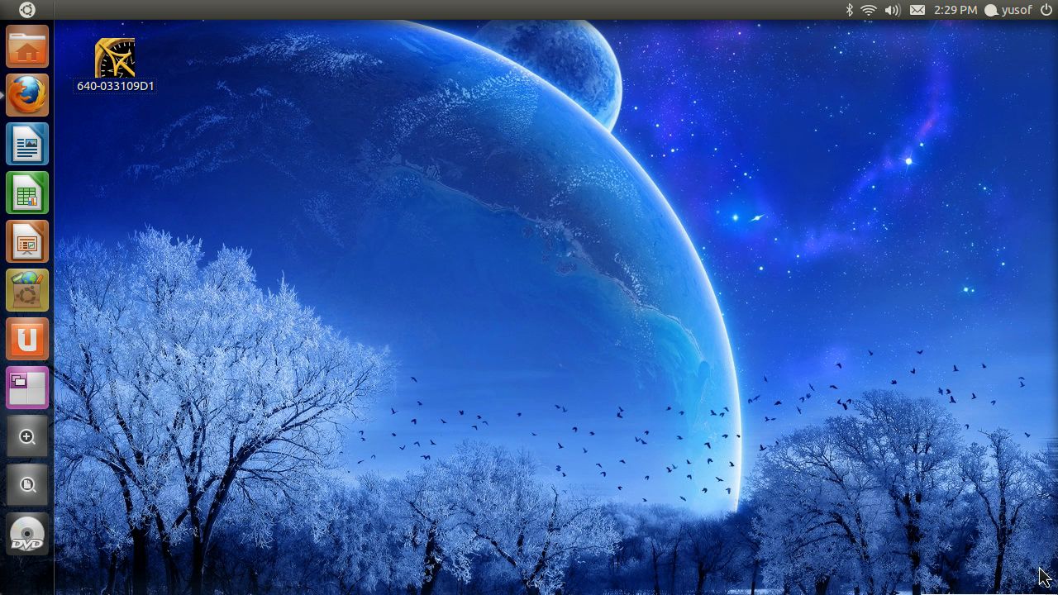
pyautogui.click(26, 388)
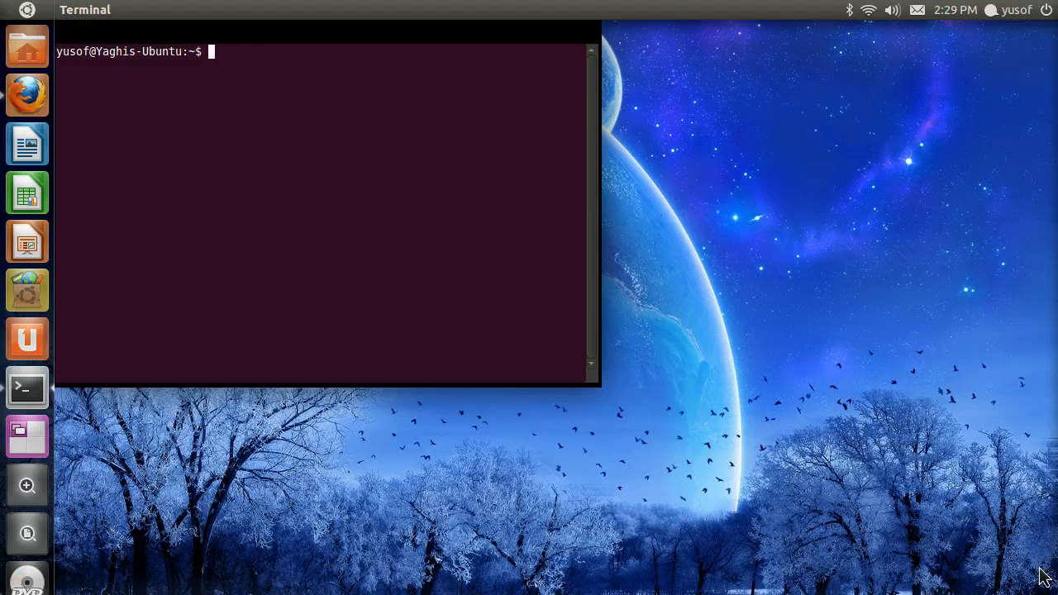
pyautogui.write('python')
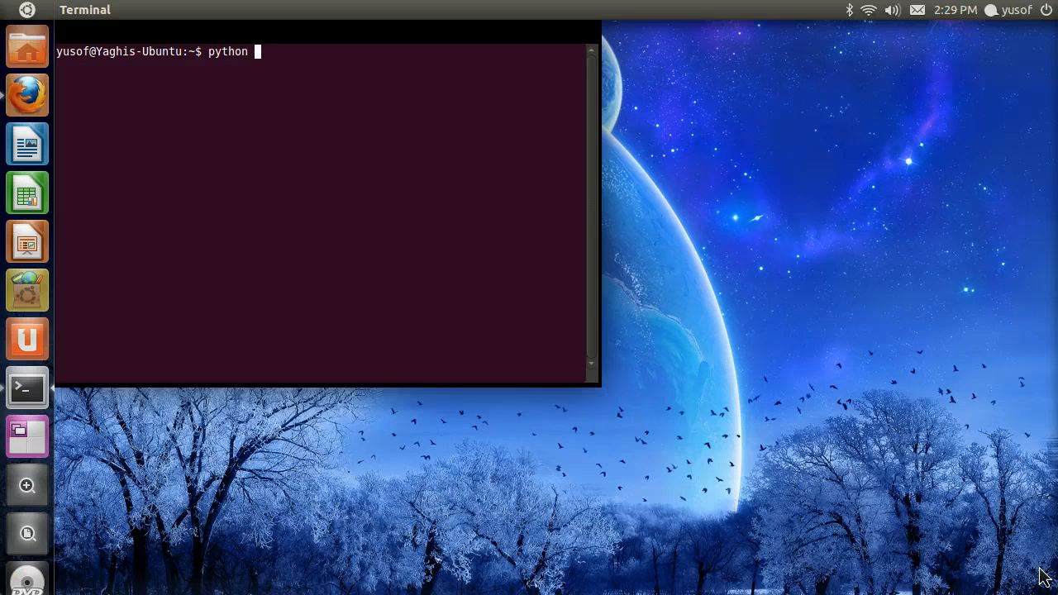
pyautogui.write('-')
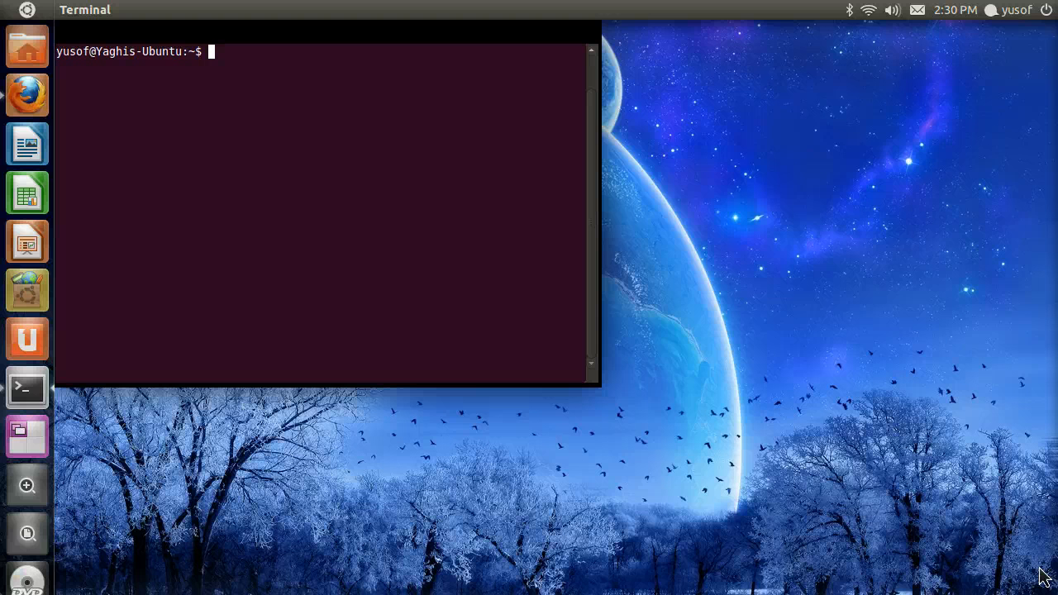
# Step: Exit the terminal, search 'gvim' in Ubuntu Software Center to confirm it is installed, then close it
pyautogui.write('ex')
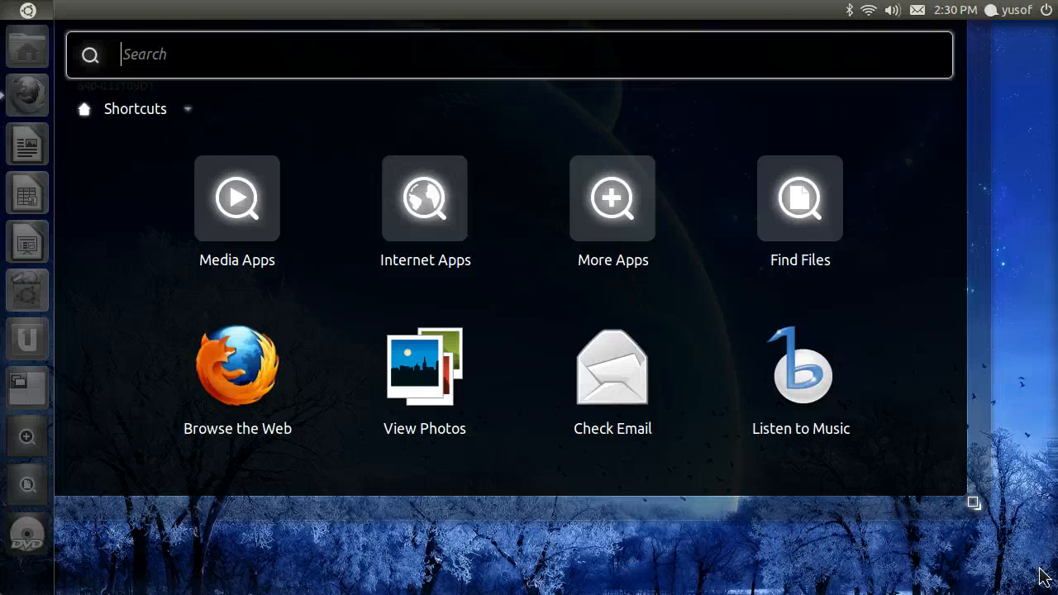
pyautogui.write('soft')
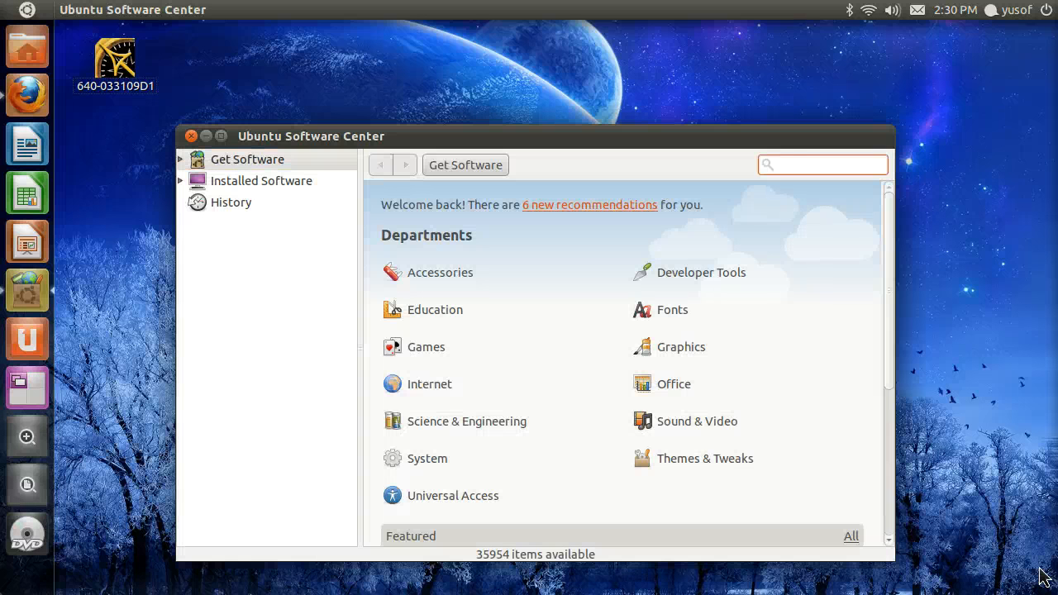
pyautogui.write('gvim')
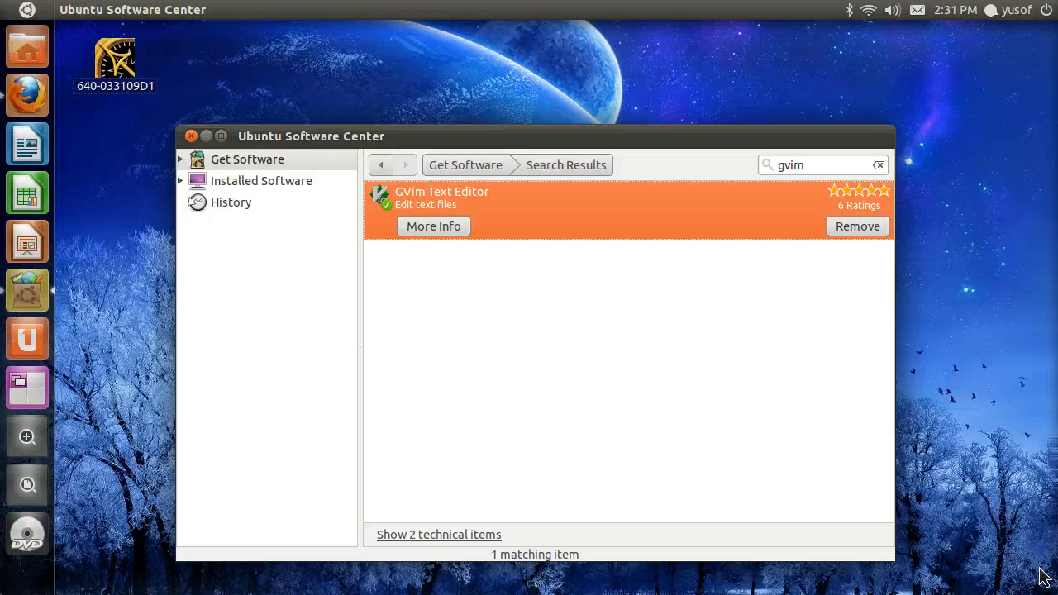
pyautogui.click(192, 136)
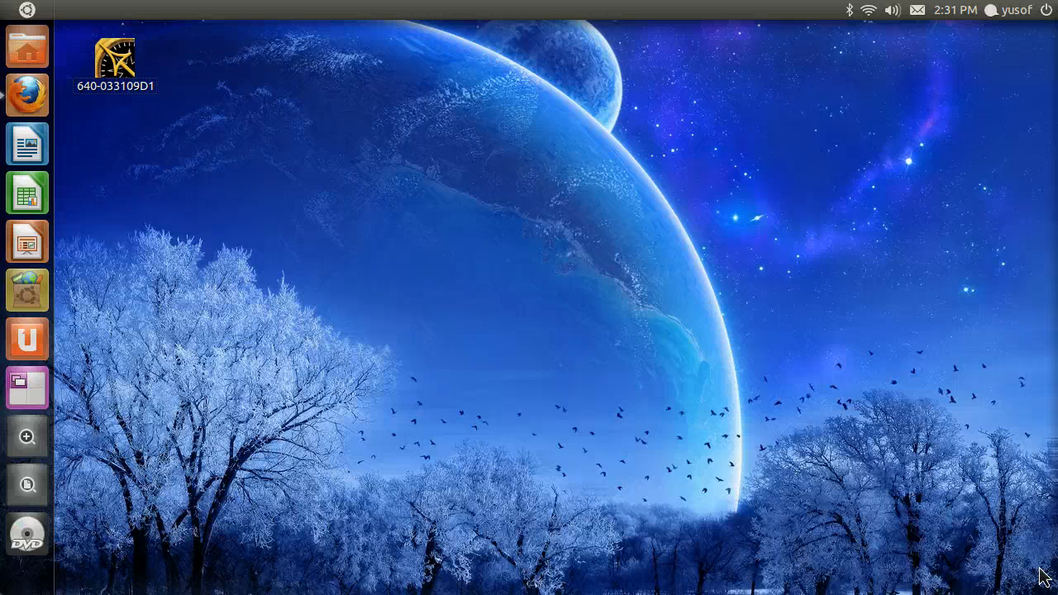
# Step: Launch Vim in a new terminal and write the line print 'hello world' in insert mode
pyautogui.doubleClick(116, 53)
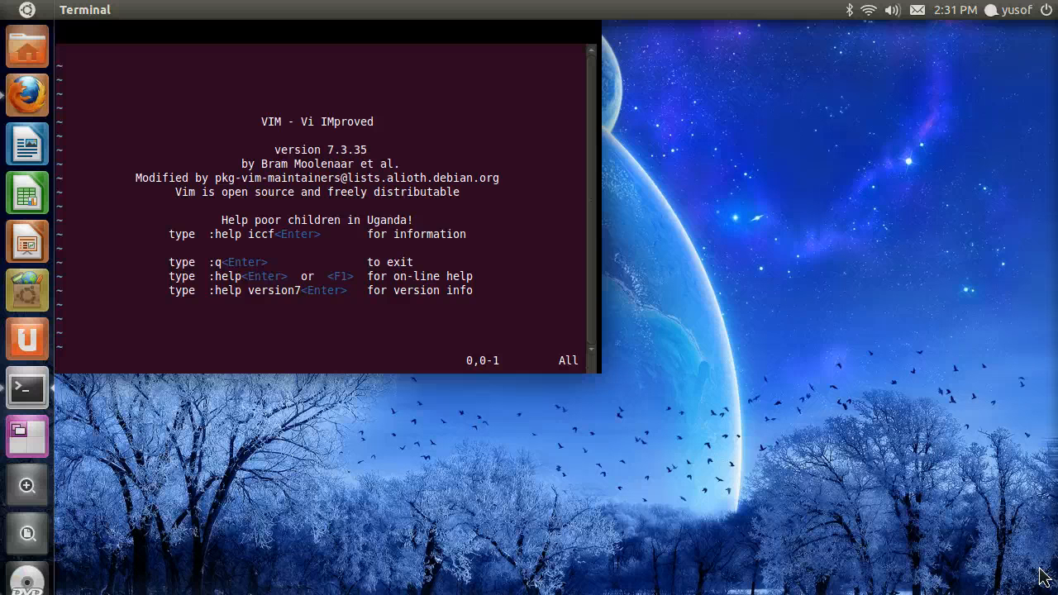
pyautogui.press('i')
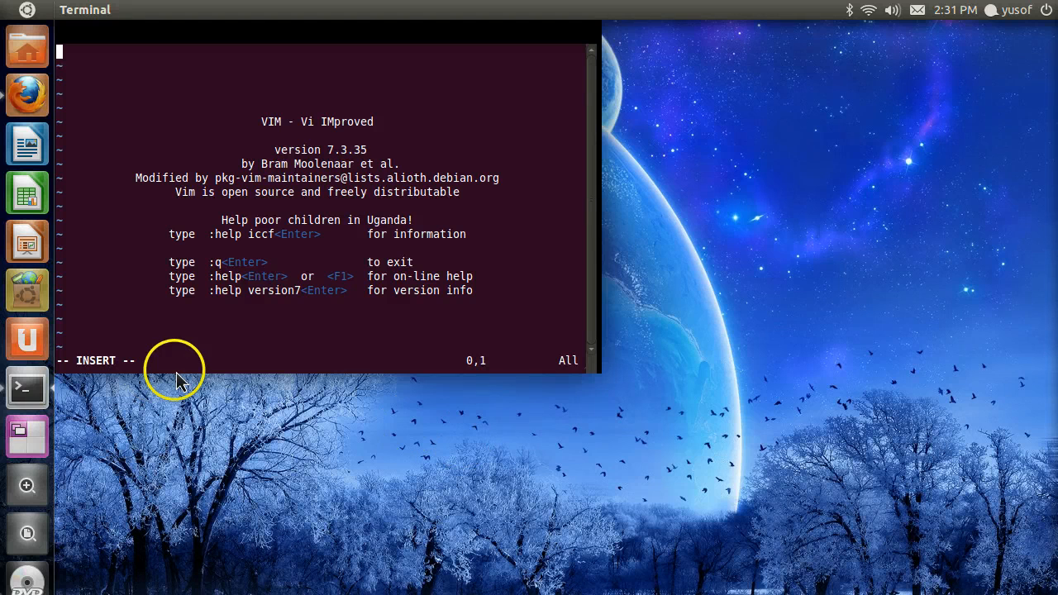
pyautogui.moveTo(671, 434)
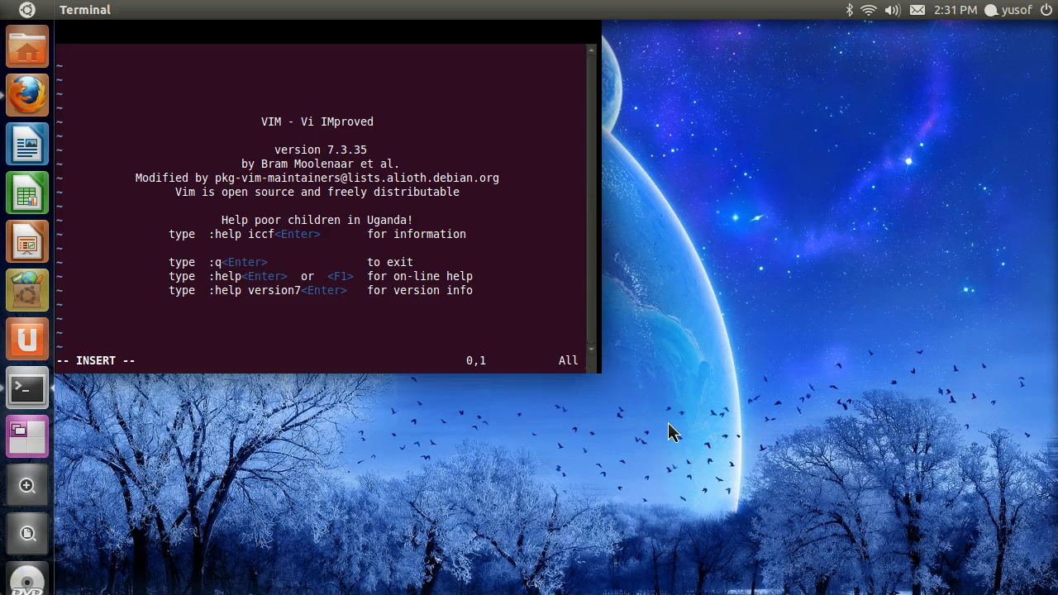
pyautogui.write('hell')
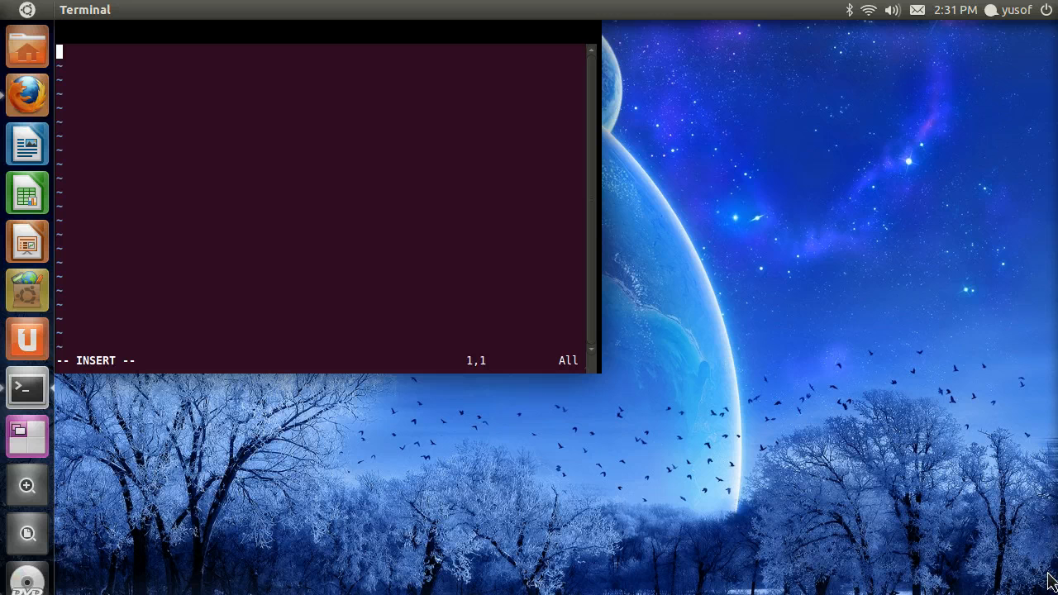
pyautogui.write('print')
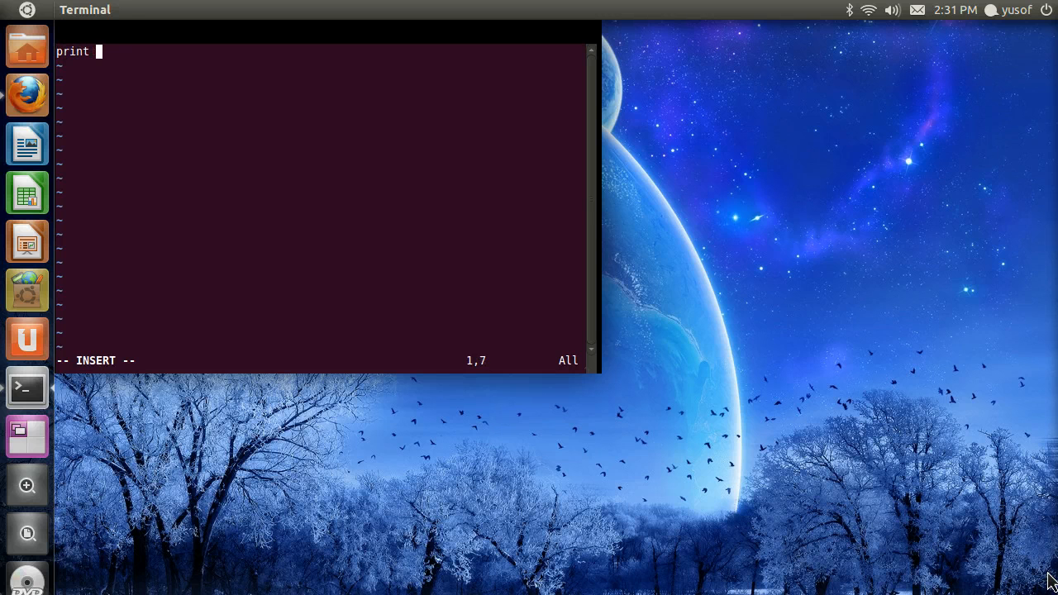
pyautogui.write("'h")
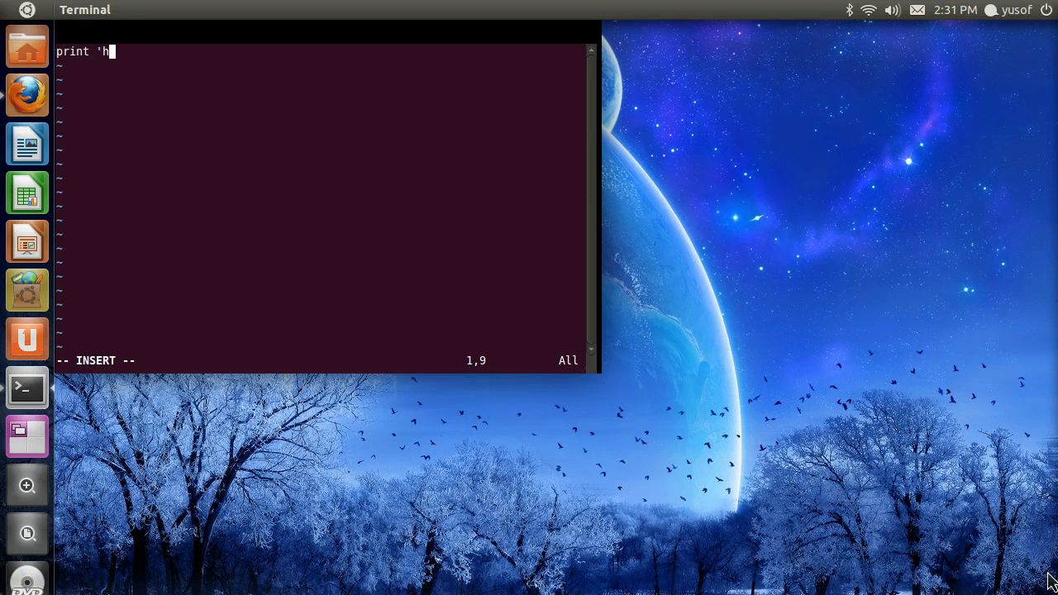
pyautogui.write('ello w')
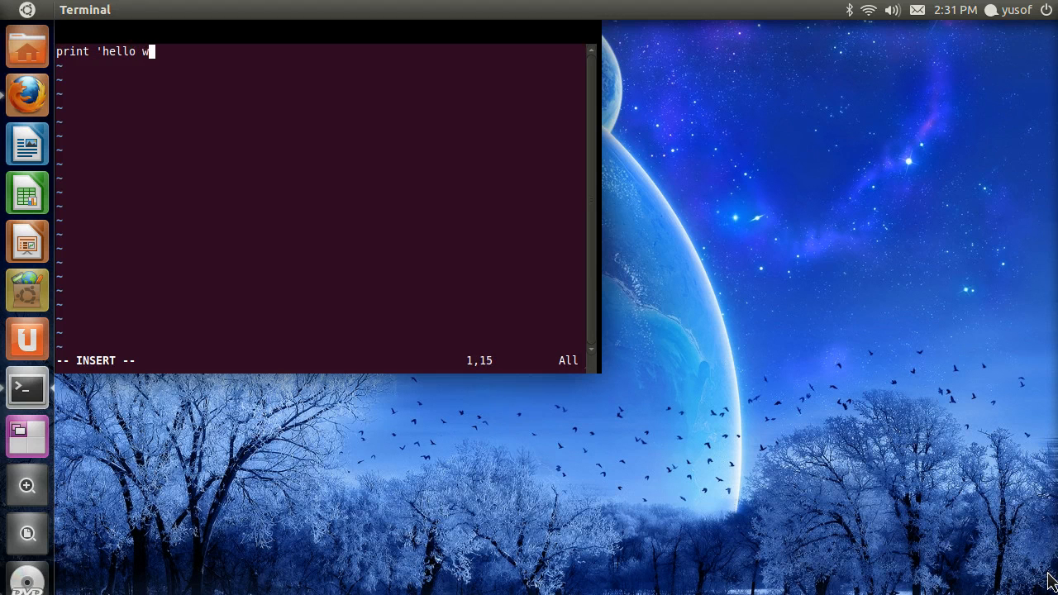
pyautogui.write("orld'")
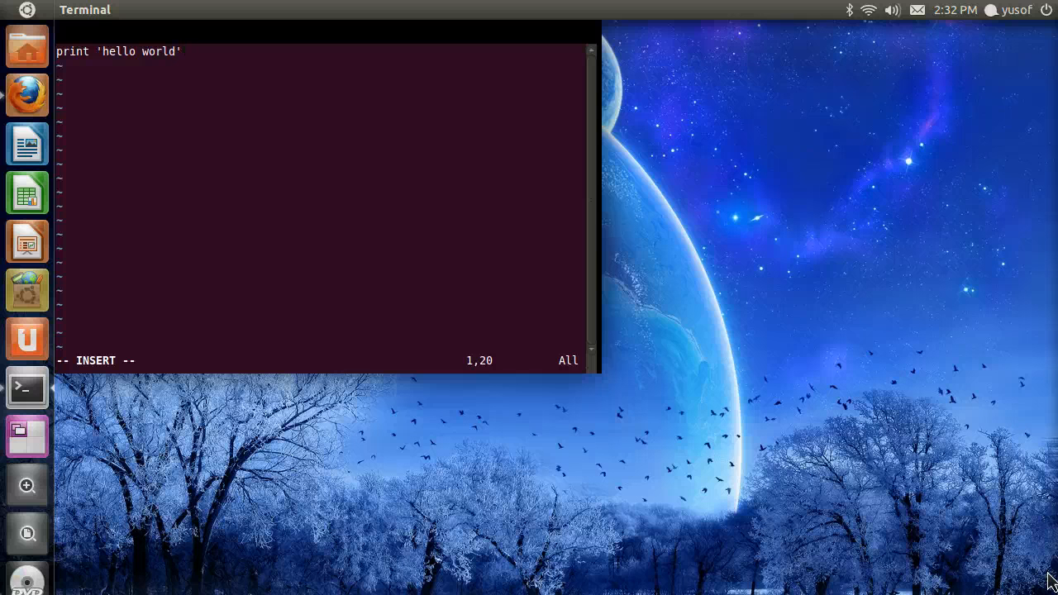
# Step: Save the buffer with :sav as /home/yusof/Desktop/helloworld.py and return to the shell
pyautogui.press('Escape')
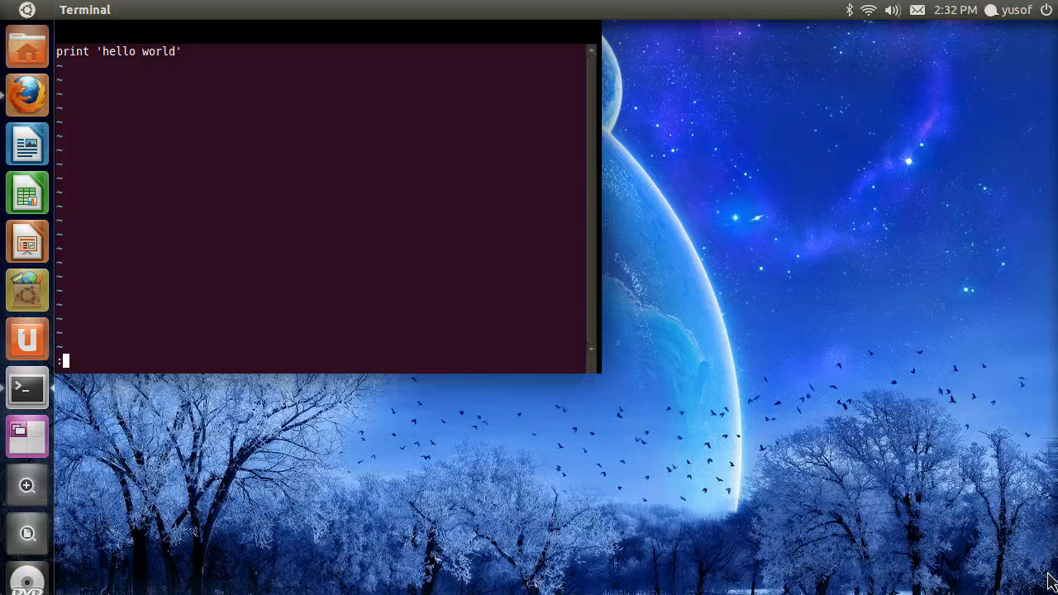
pyautogui.write('sav')
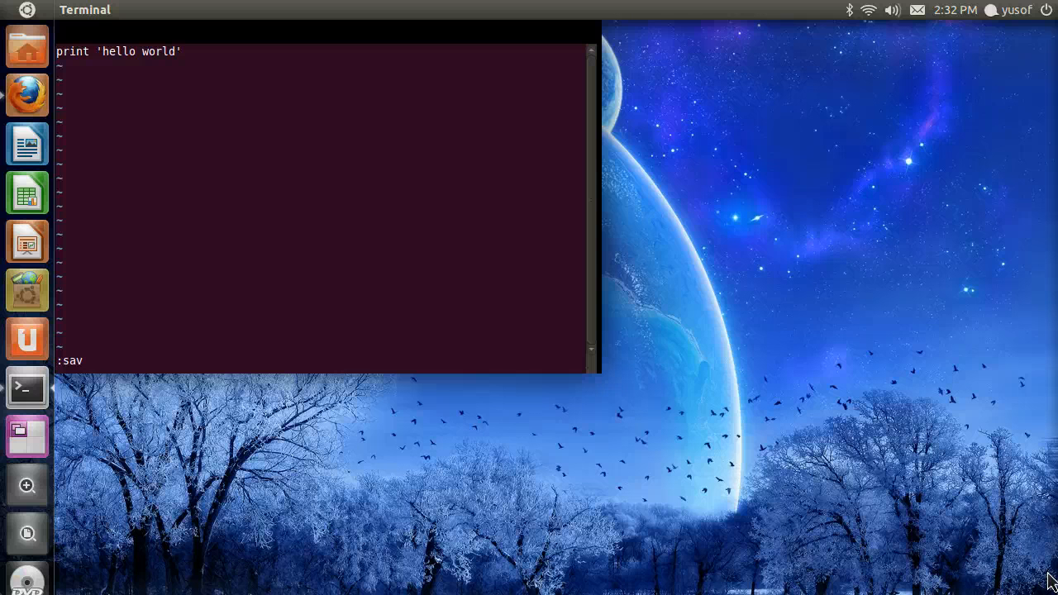
pyautogui.write('/home/')
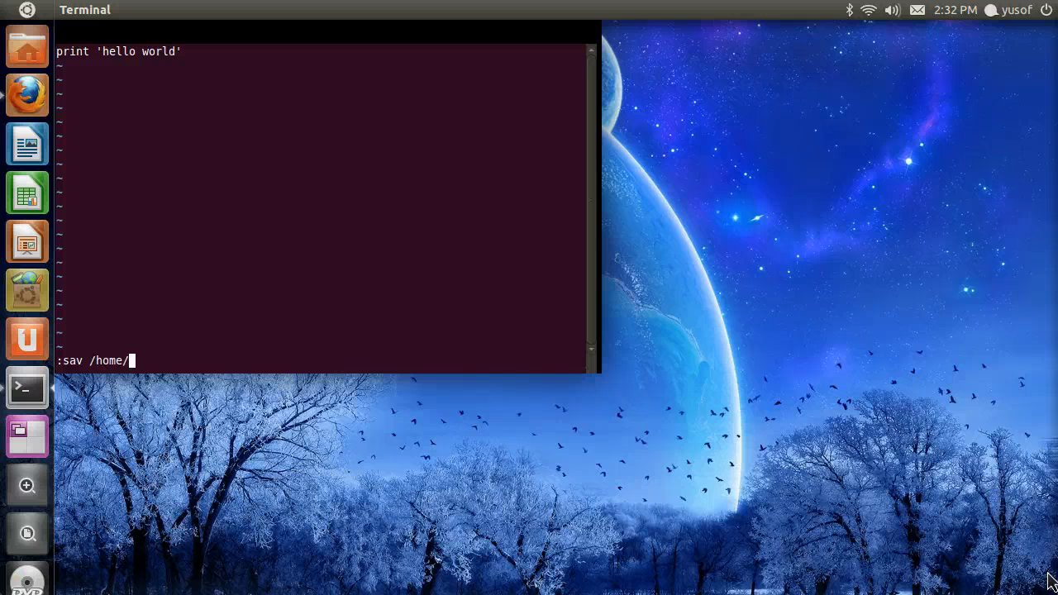
pyautogui.write('yusof/')
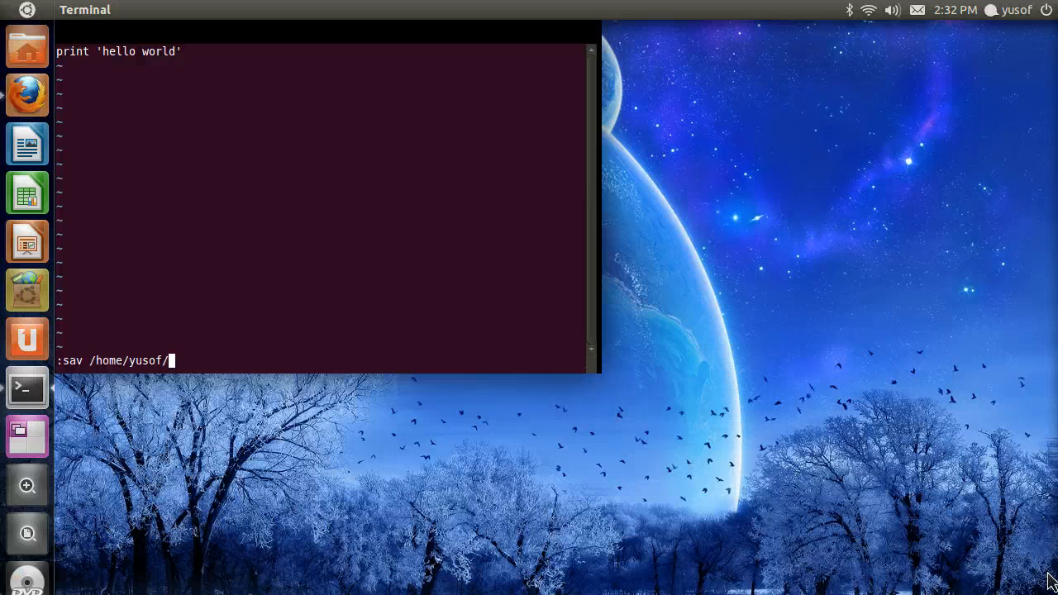
pyautogui.write('Desktop/')
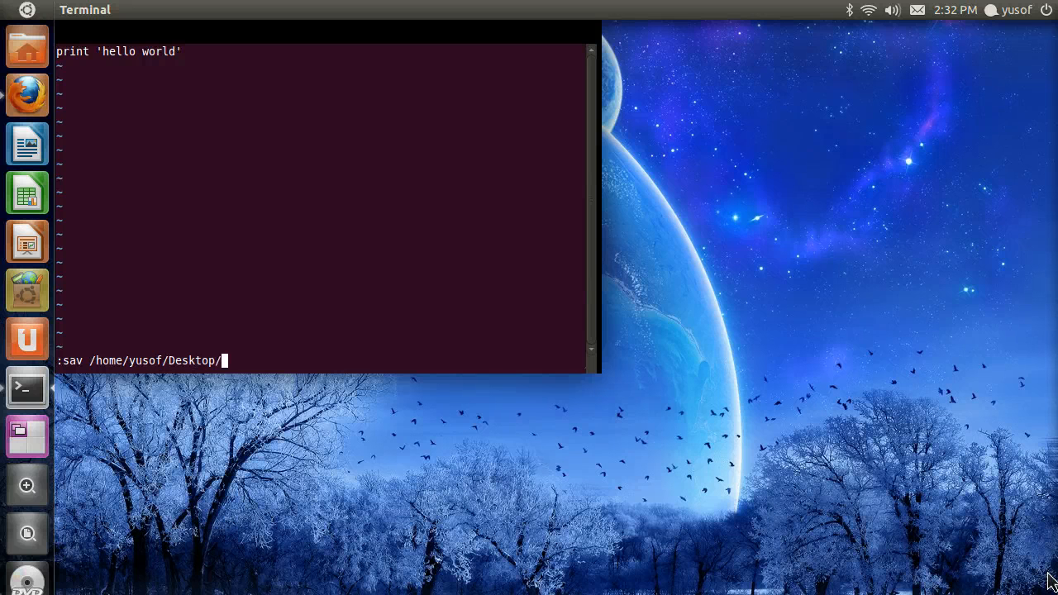
pyautogui.write('he')
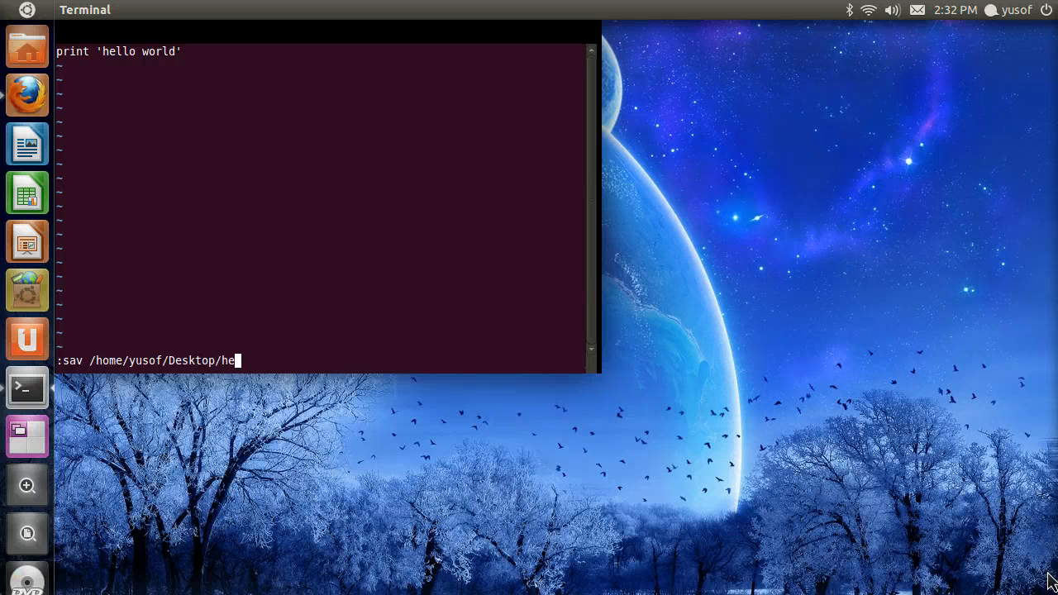
pyautogui.write('lloworld')
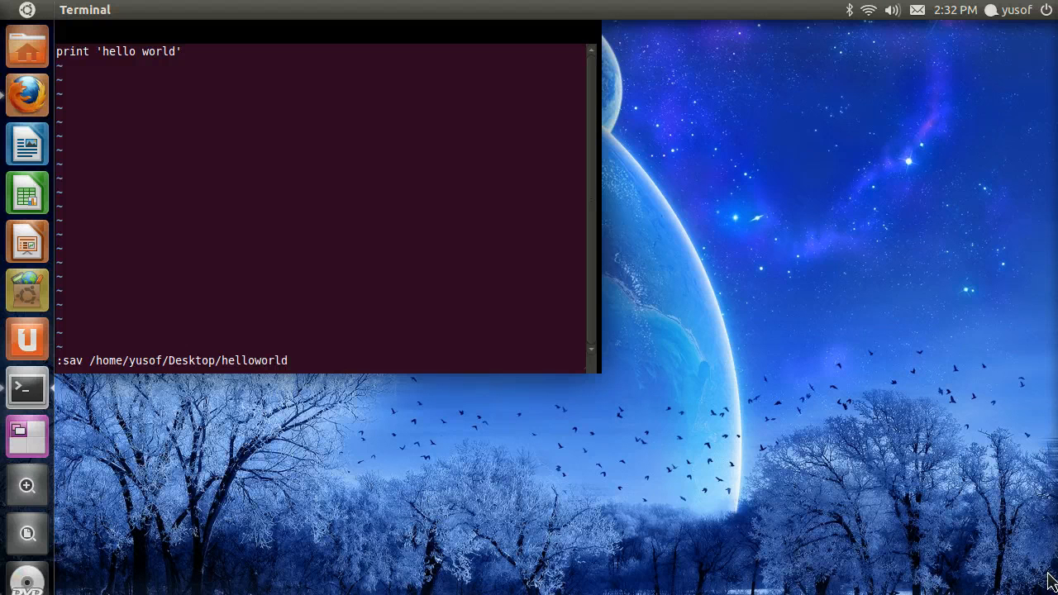
pyautogui.write('.py')
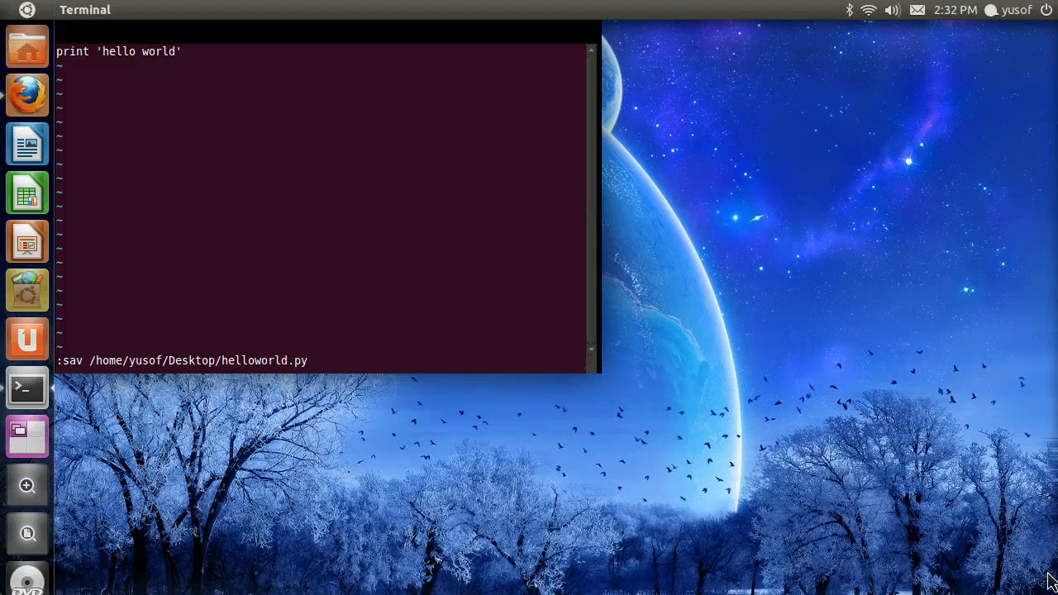
pyautogui.press('Return')
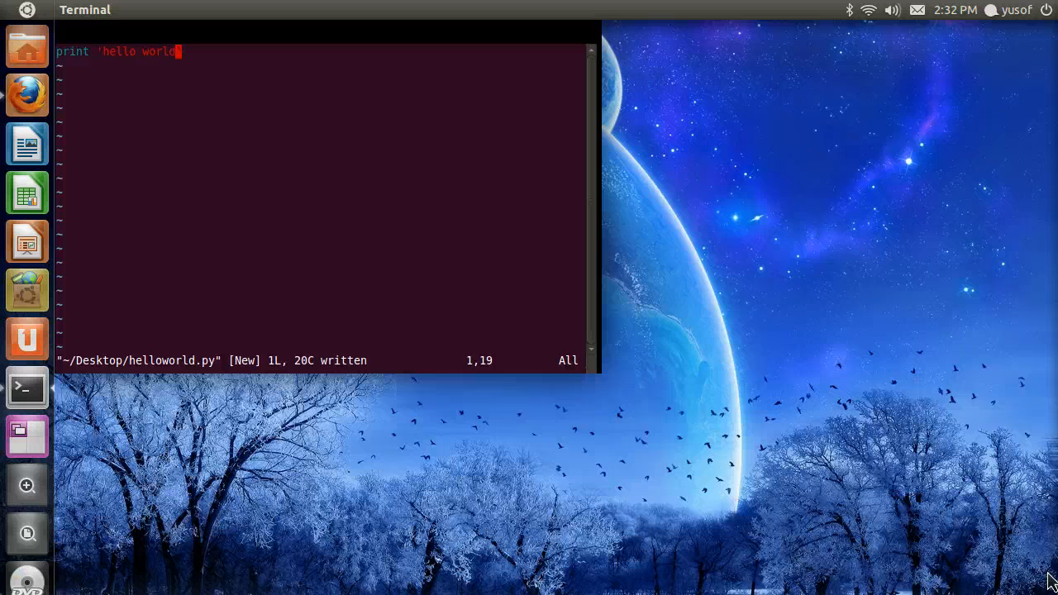
pyautogui.write("'")
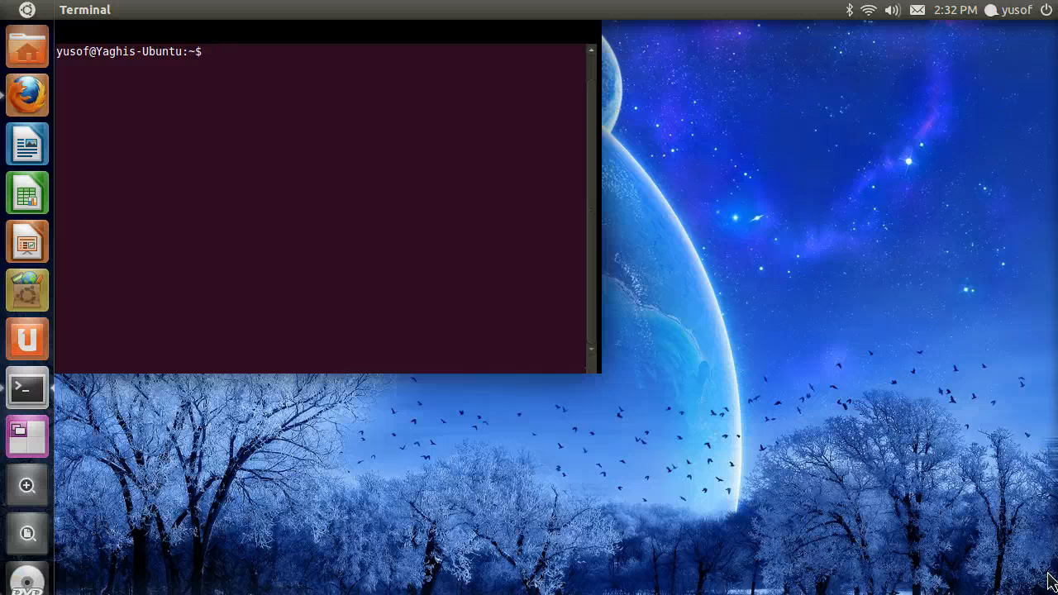
# Step: Run python /home/yusof/Desktop/helloworld.py so it prints hello world
pyautogui.write('pyth')
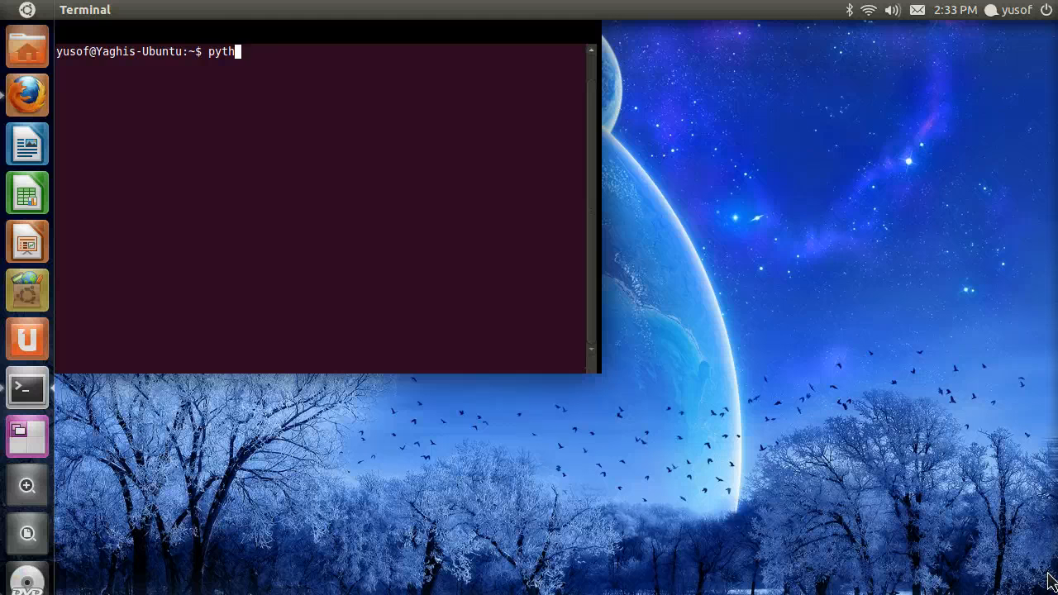
pyautogui.write('on')
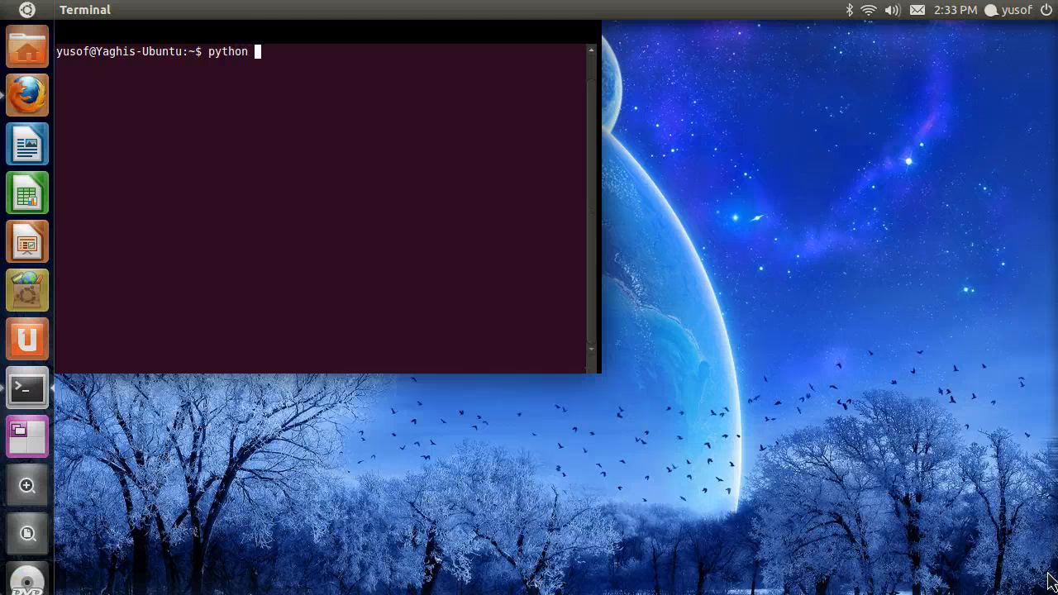
pyautogui.write('/')
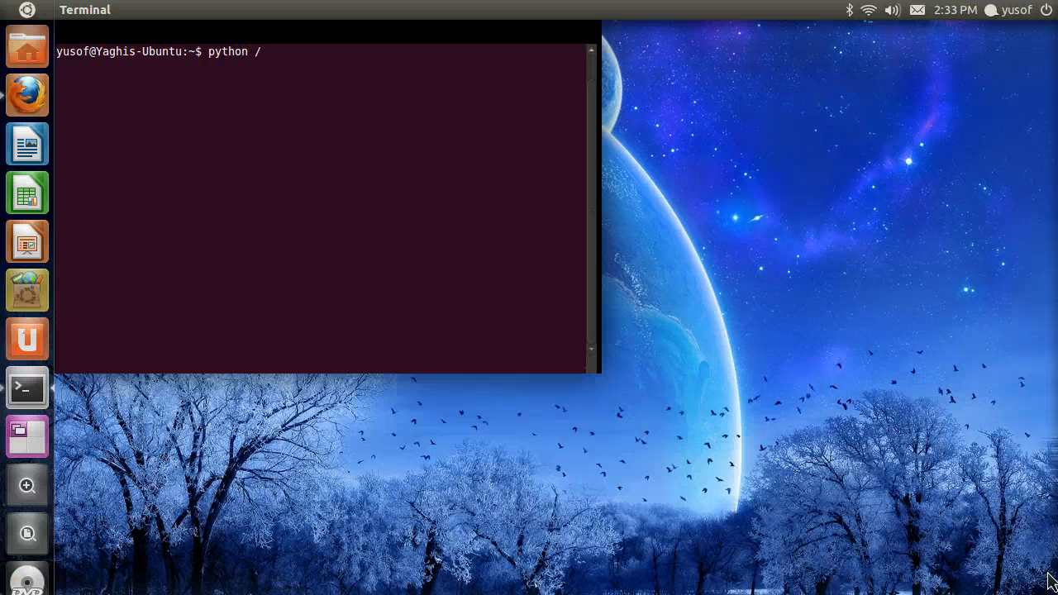
pyautogui.write('home/y')
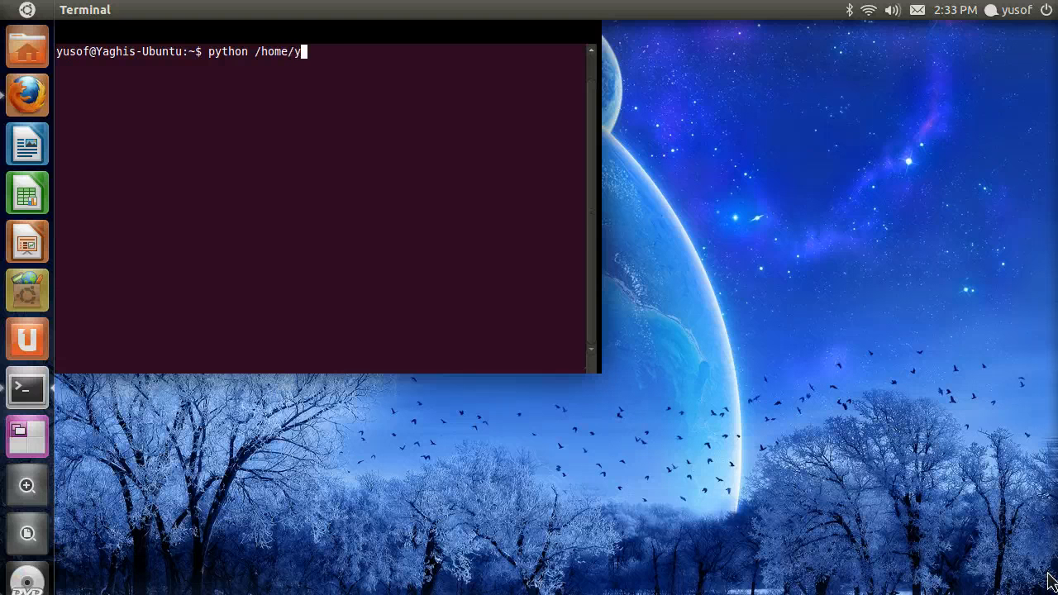
pyautogui.write('usof/Deskt')
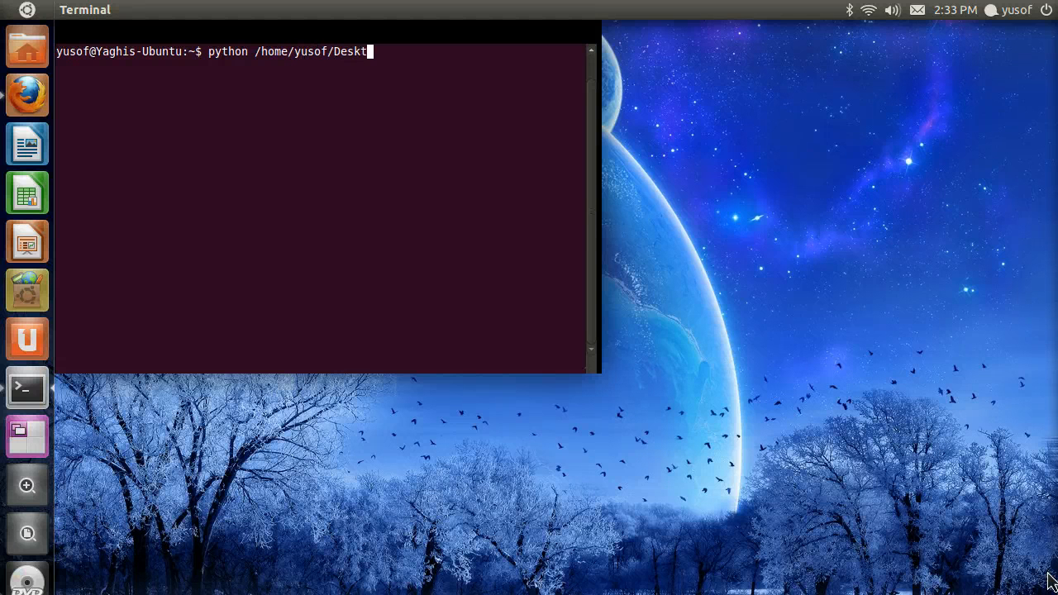
pyautogui.write('op/')
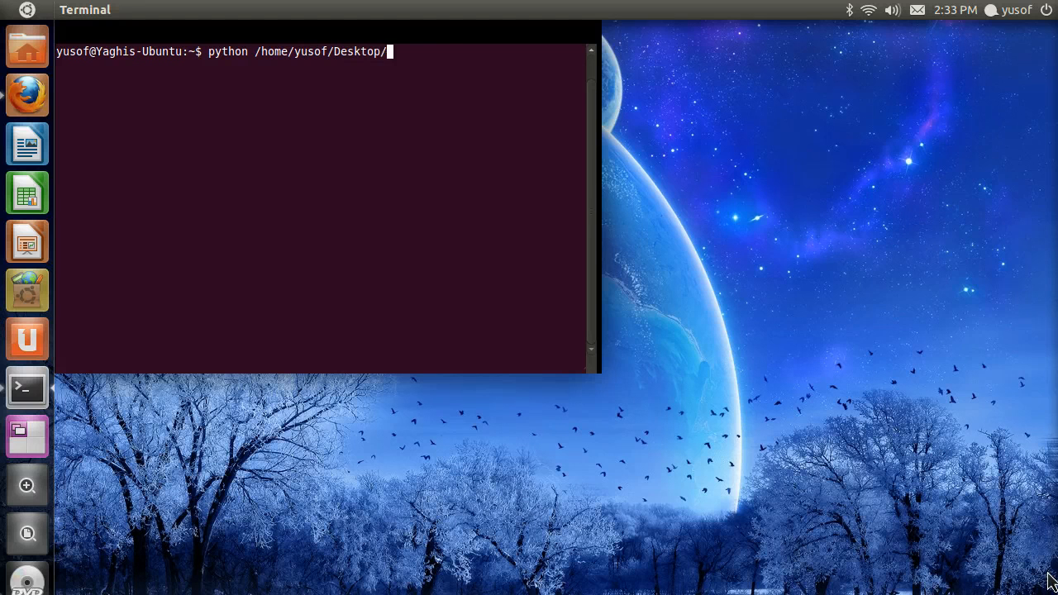
pyautogui.write('hello')
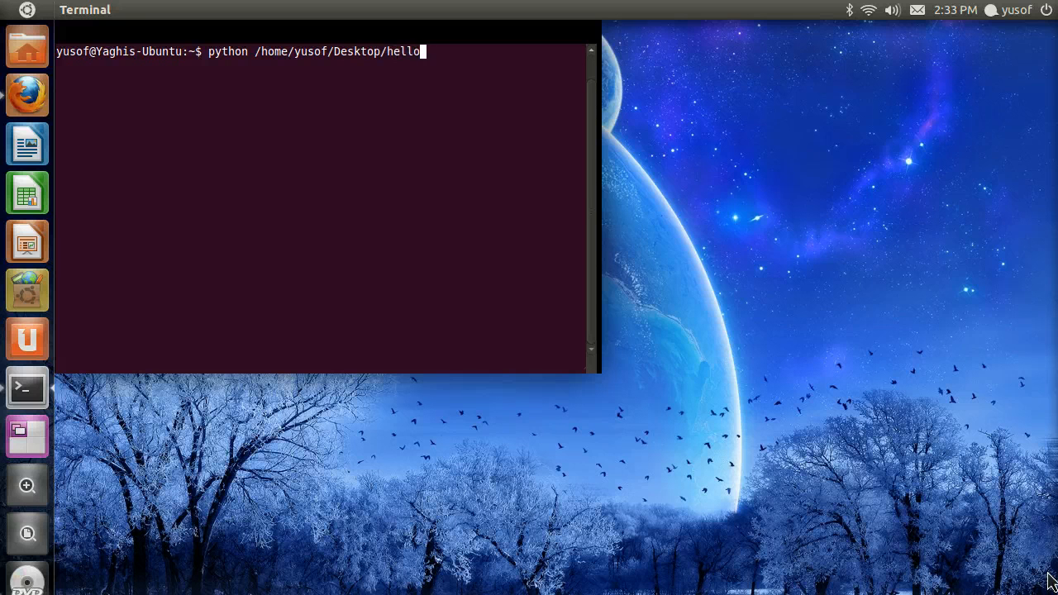
pyautogui.write('world')
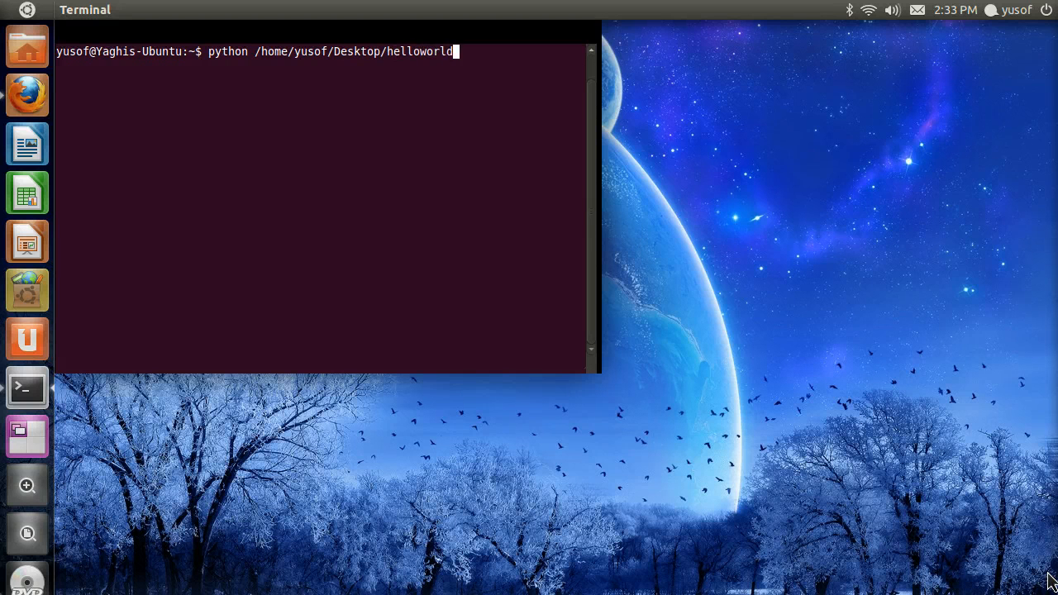
pyautogui.write('.py')
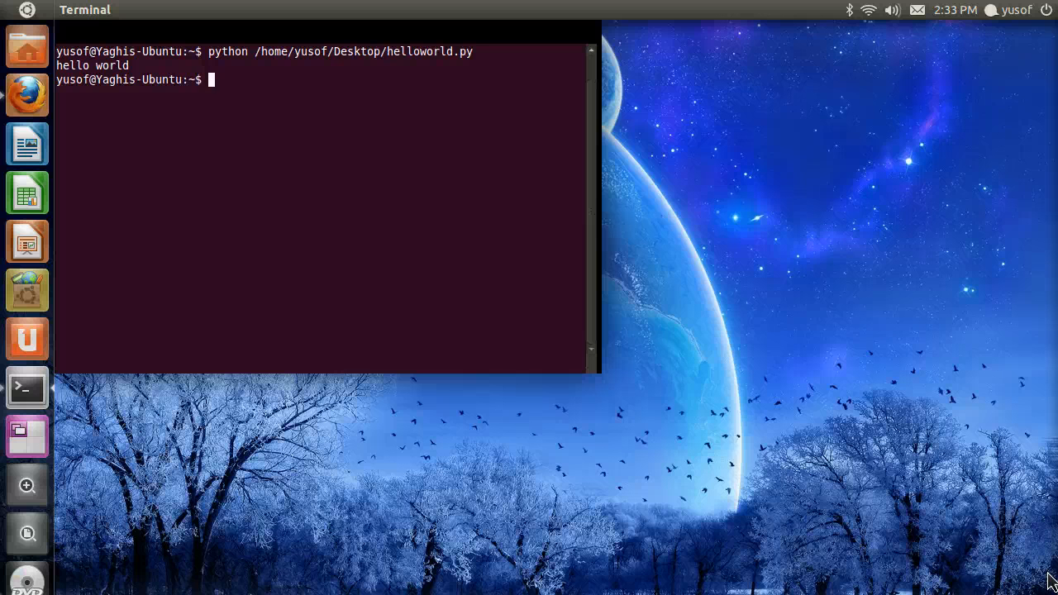
# Step: Start Vim on a new file and begin the line with print, erasing a mistyped 'hell'
pyautogui.write('vim')
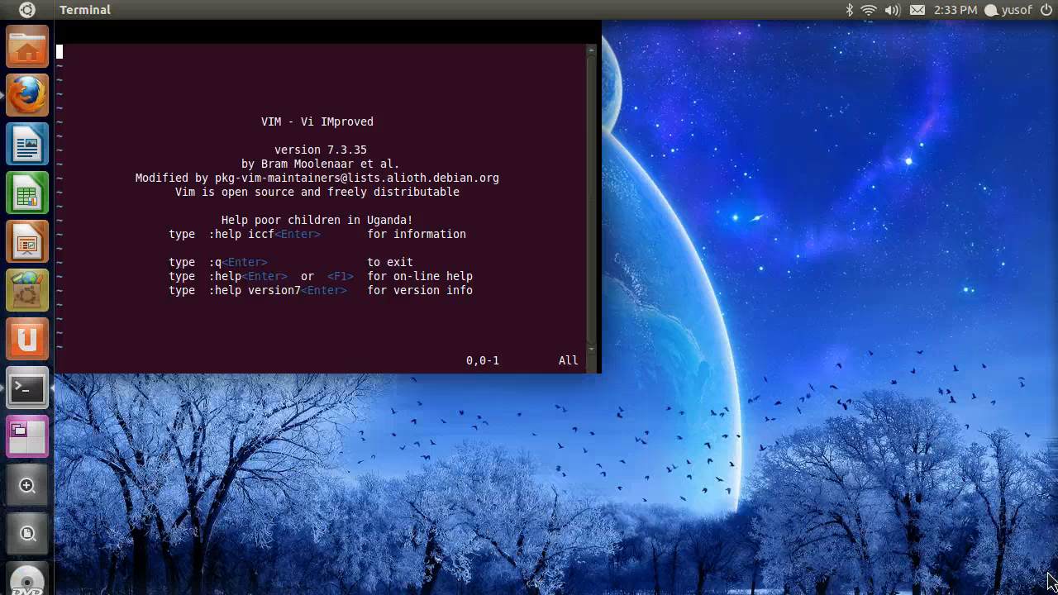
pyautogui.press('i')
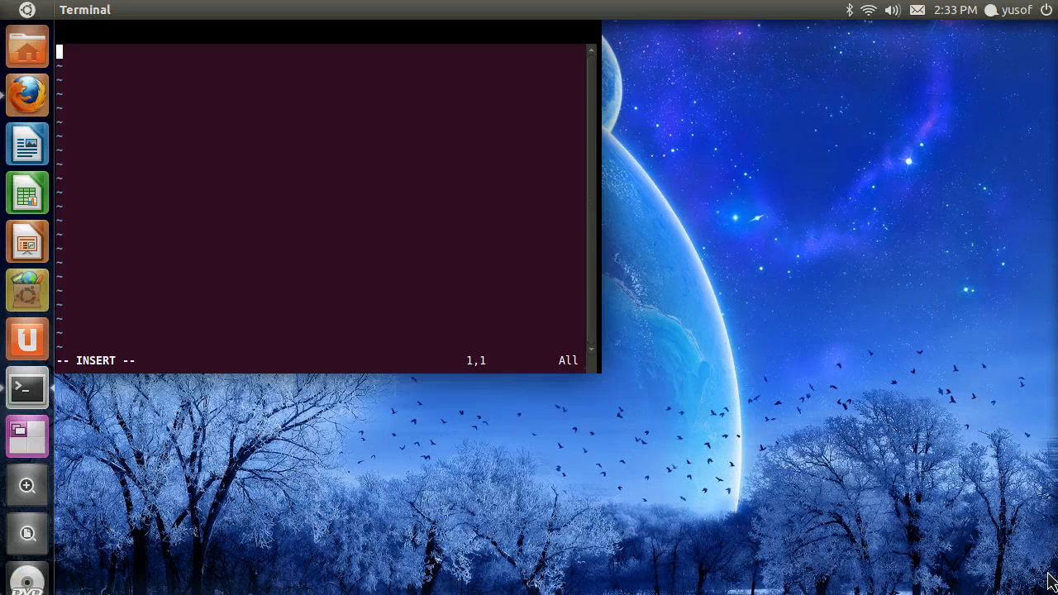
pyautogui.write("print '")
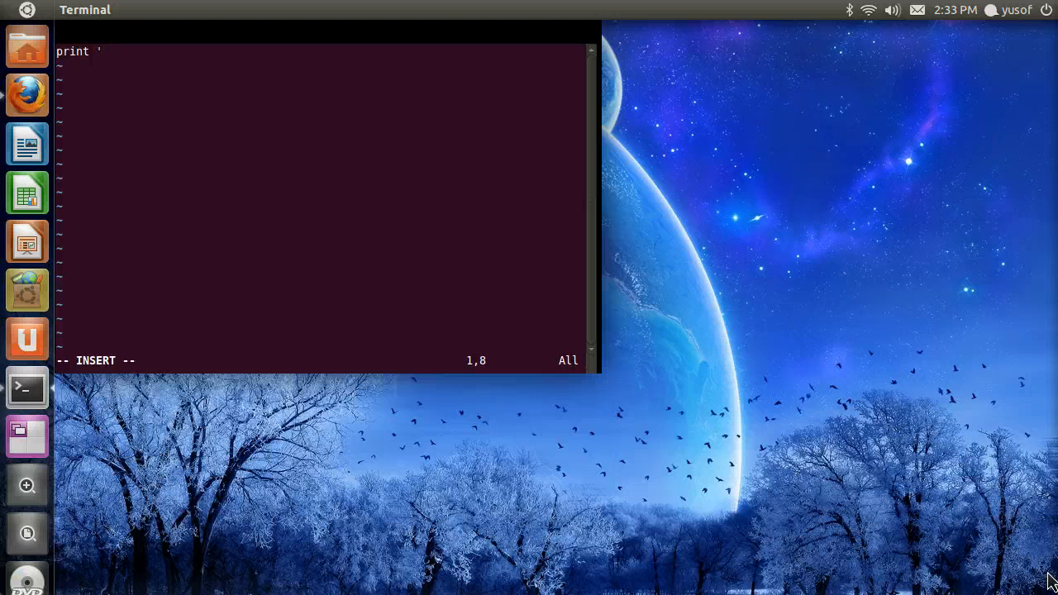
pyautogui.write('hell')
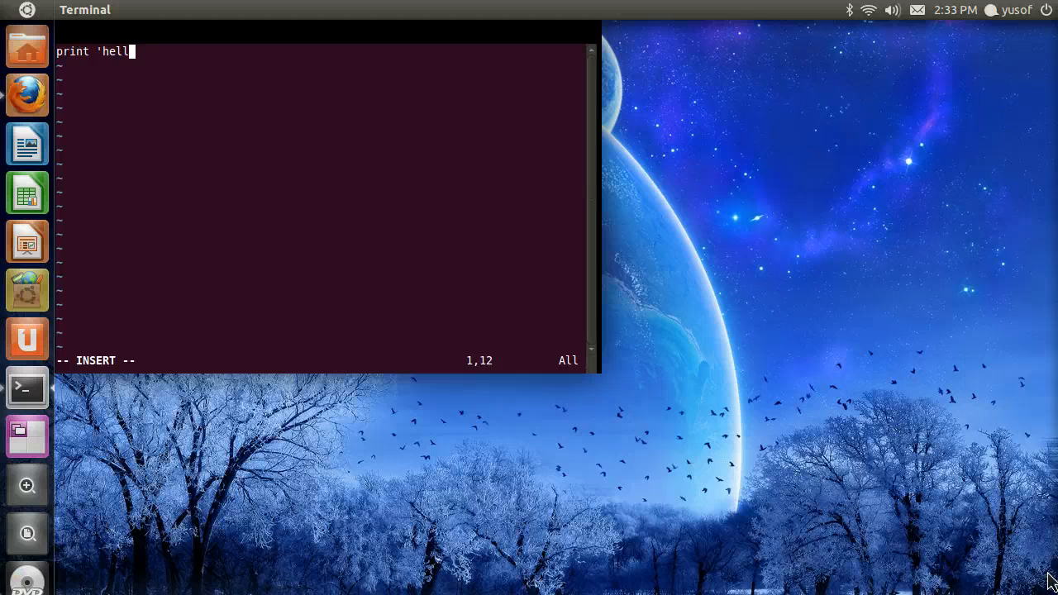
pyautogui.press('BackSpace')
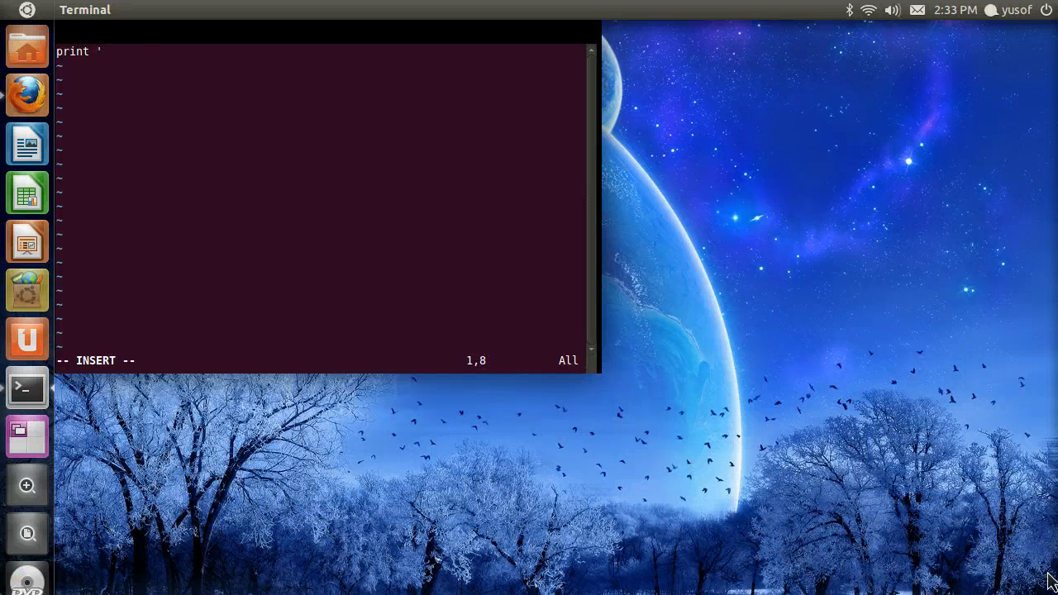
# Step: Finish the line as print 'Thank you for watching this tutorial'
pyautogui.write('Tha')
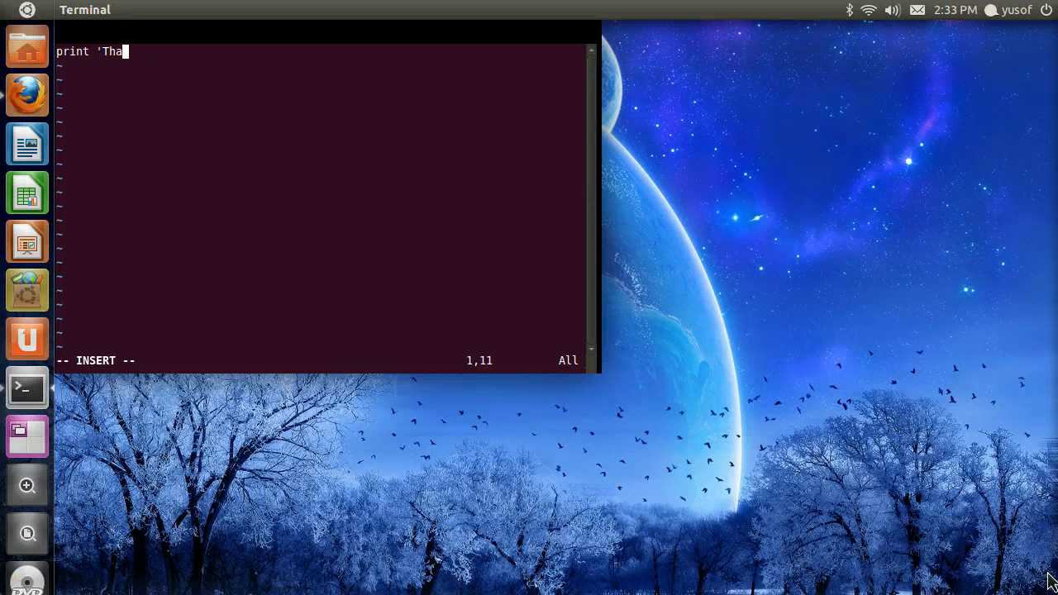
pyautogui.write('nk you')
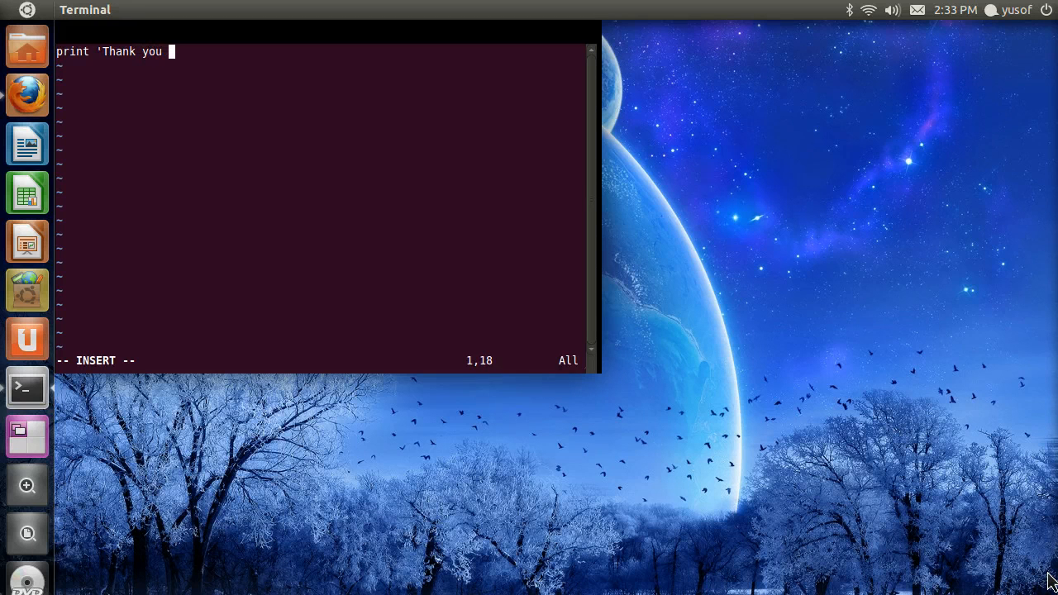
pyautogui.write('for wat')
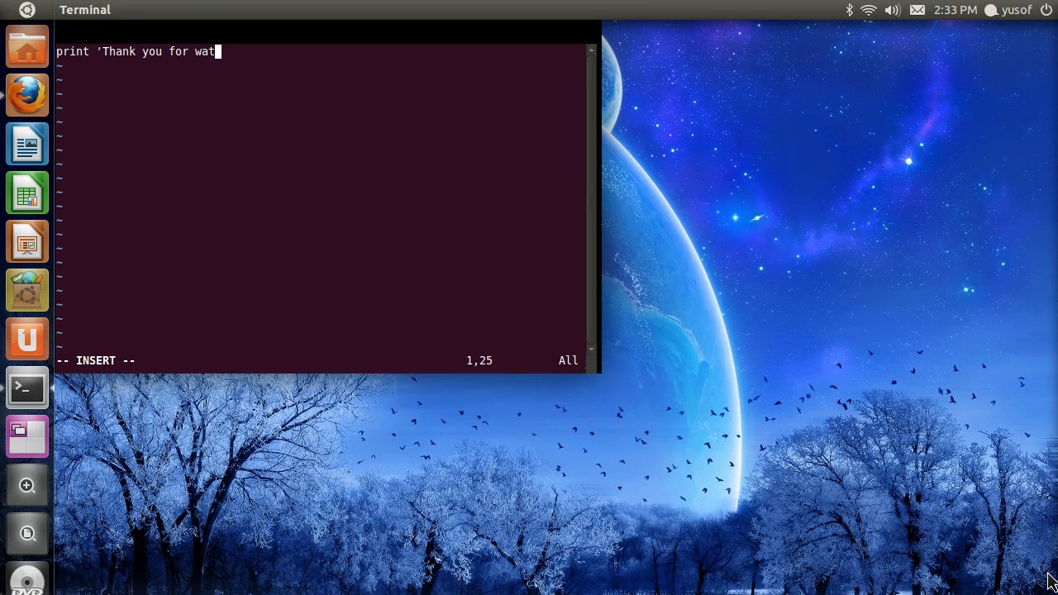
pyautogui.write('ching')
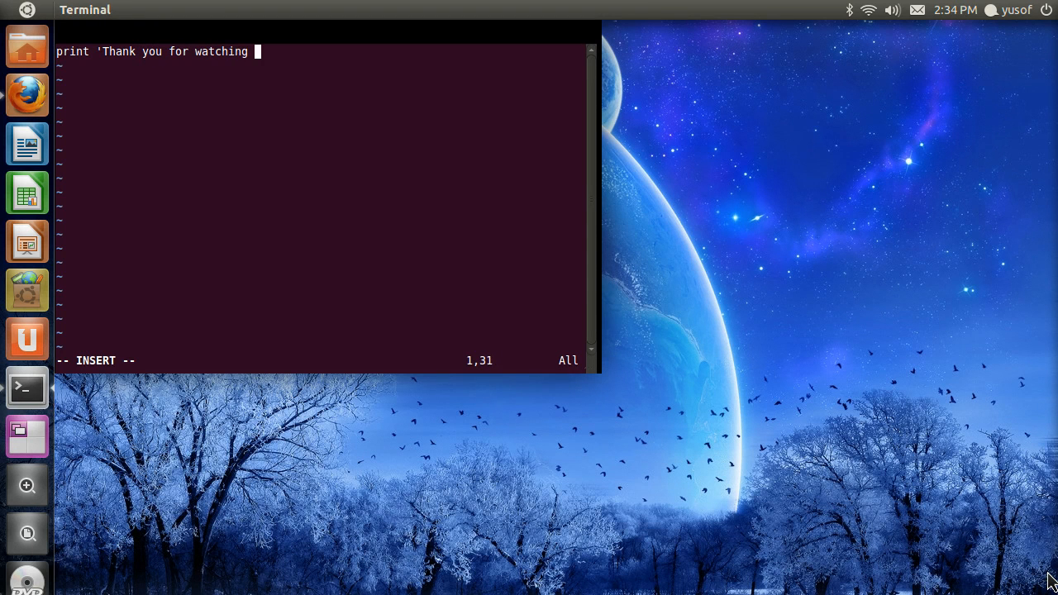
pyautogui.write('th')
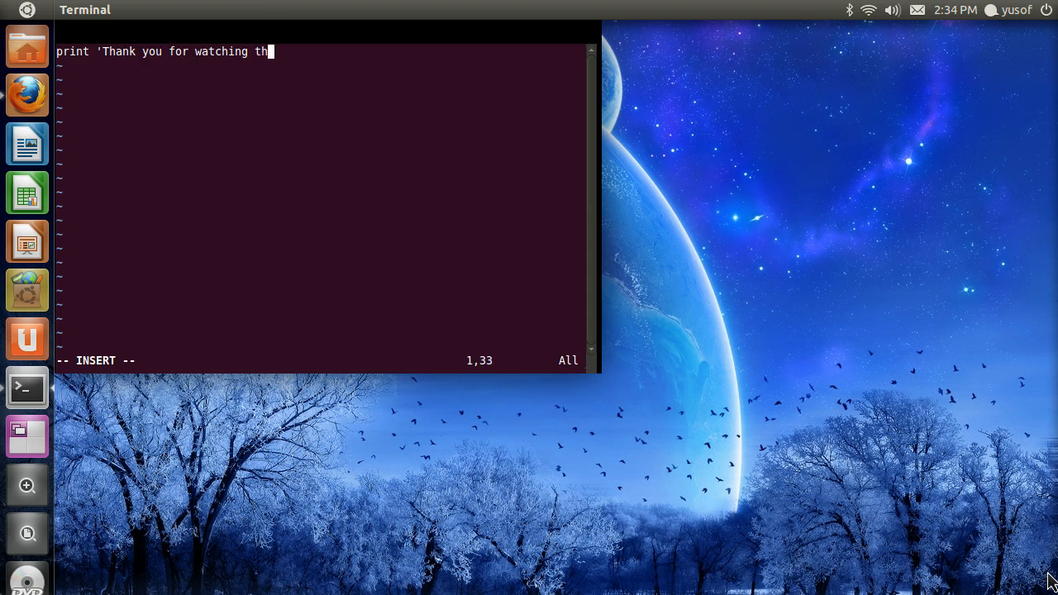
pyautogui.write('is tutorial')
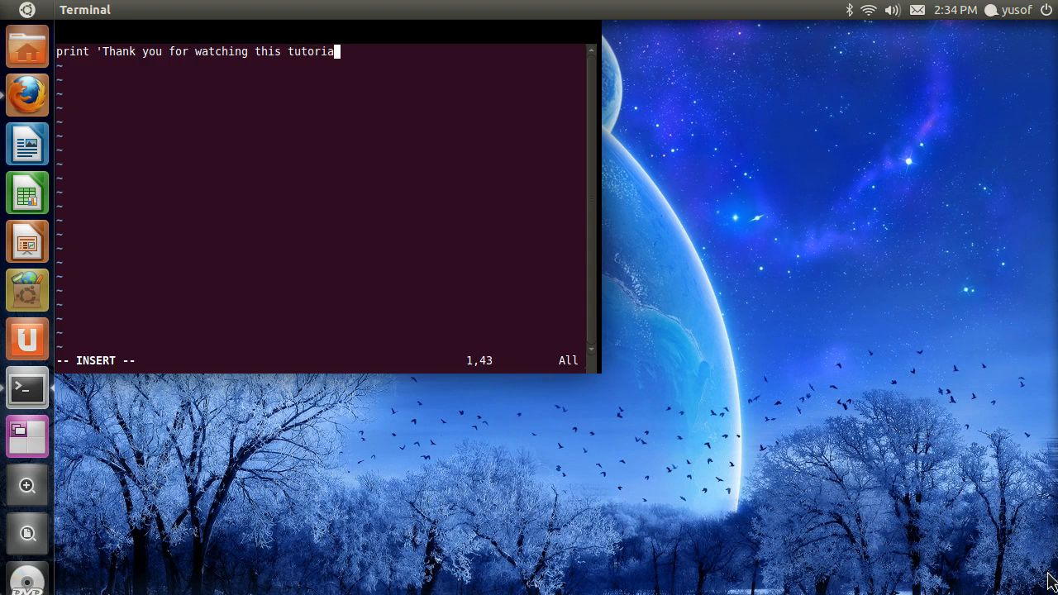
pyautogui.write("l'")
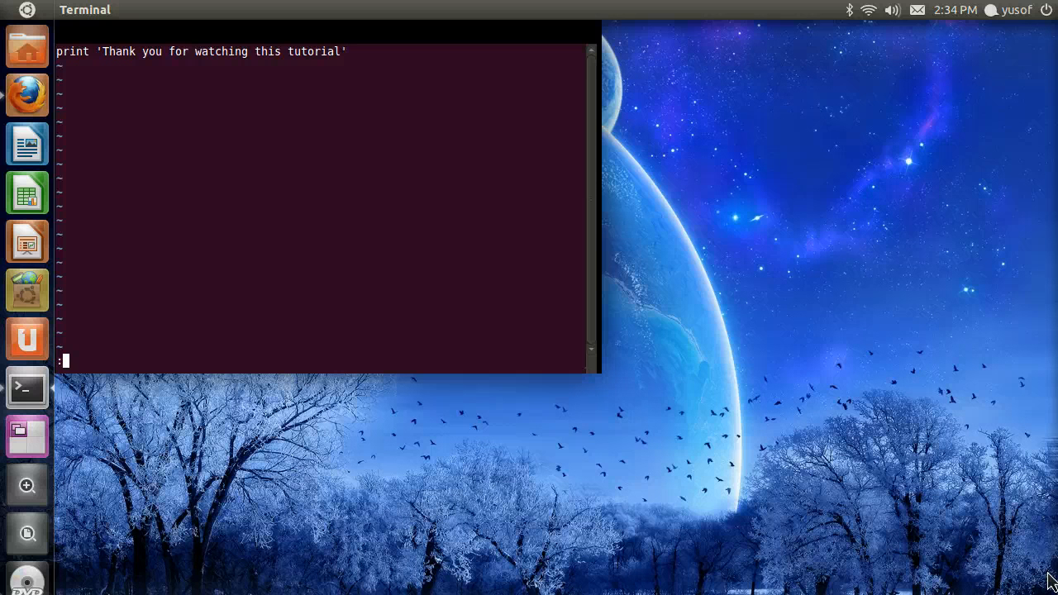
# Step: Save the script with :sav as /home/yusof/Desktop/thanks.py and quit Vim
pyautogui.write('sav')
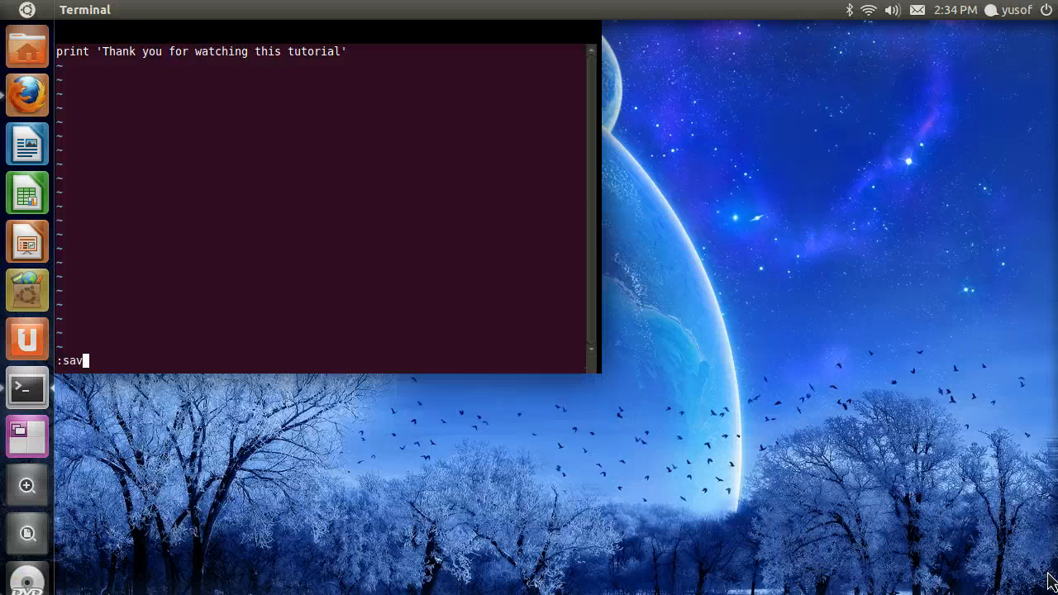
pyautogui.write('/')
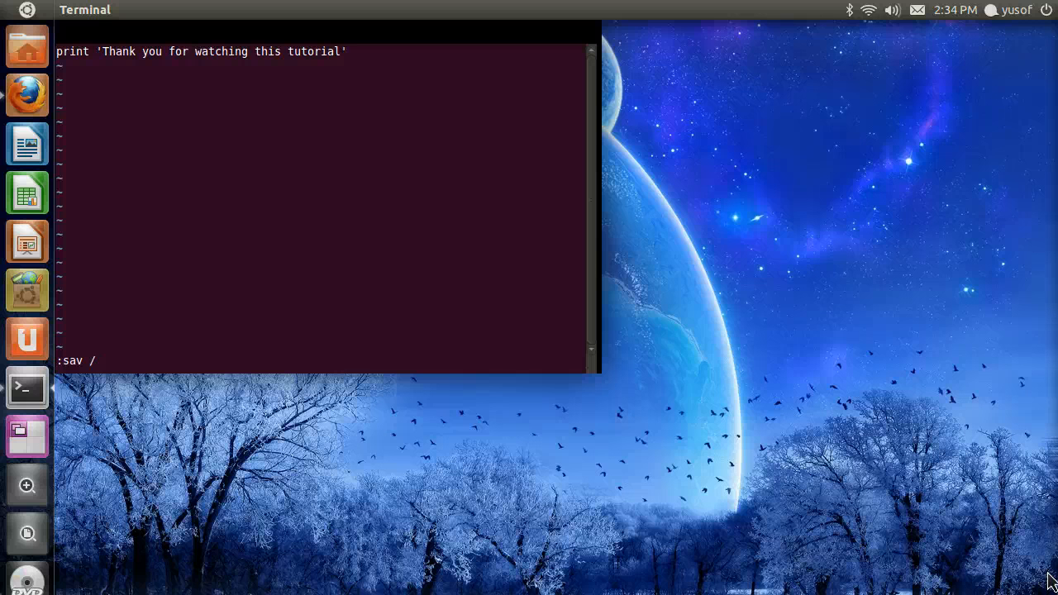
pyautogui.write('home/yusof')
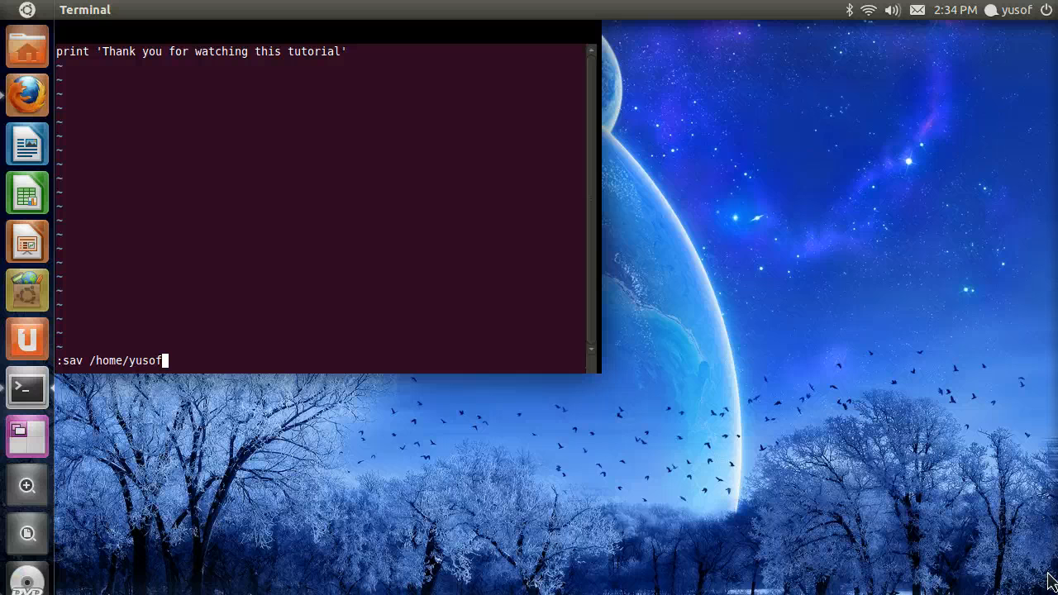
pyautogui.write('/d')
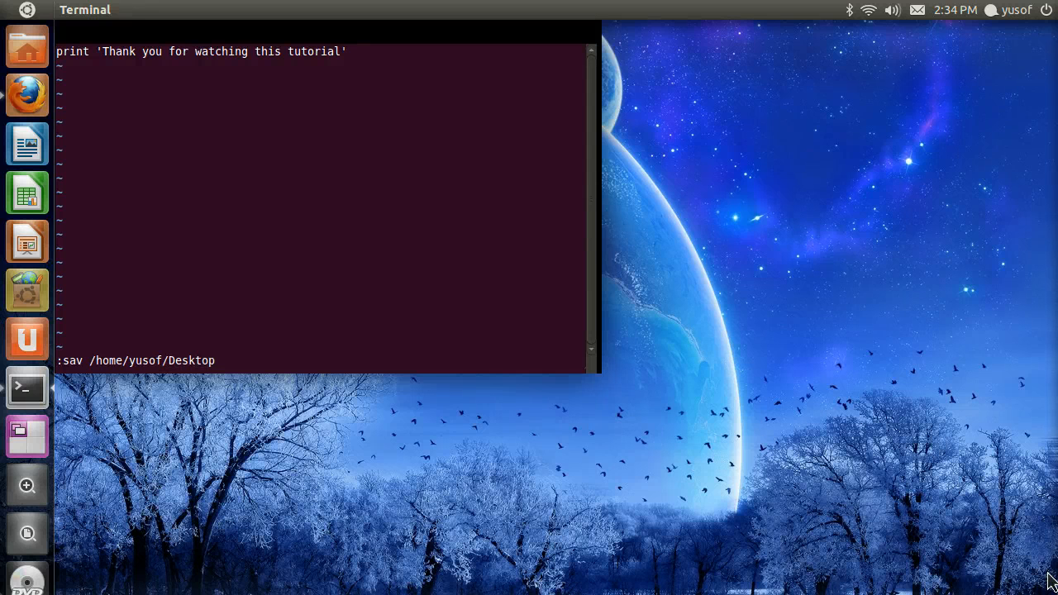
pyautogui.write('/')
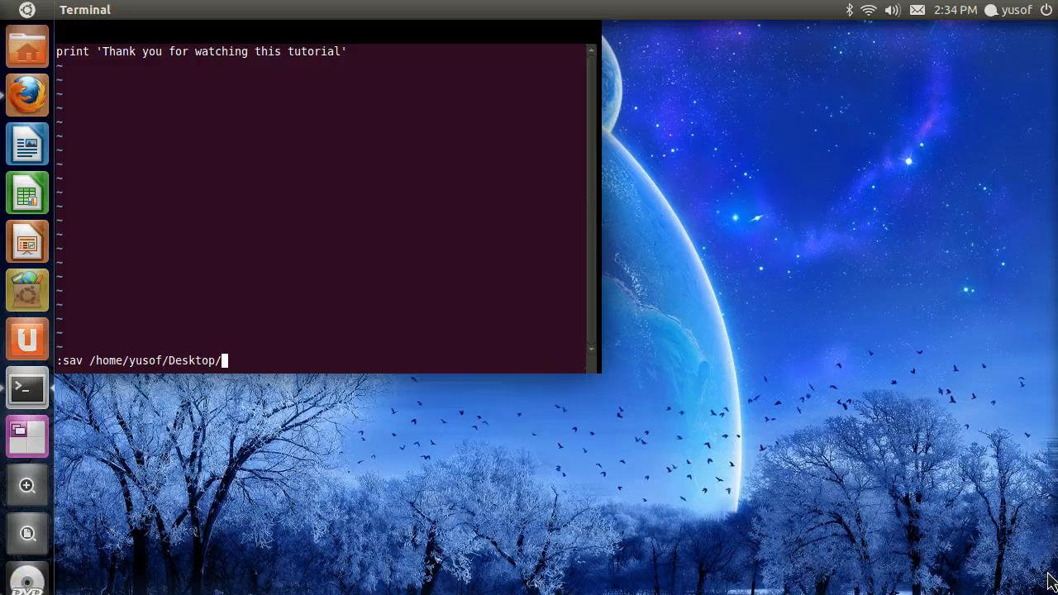
pyautogui.write('thank')
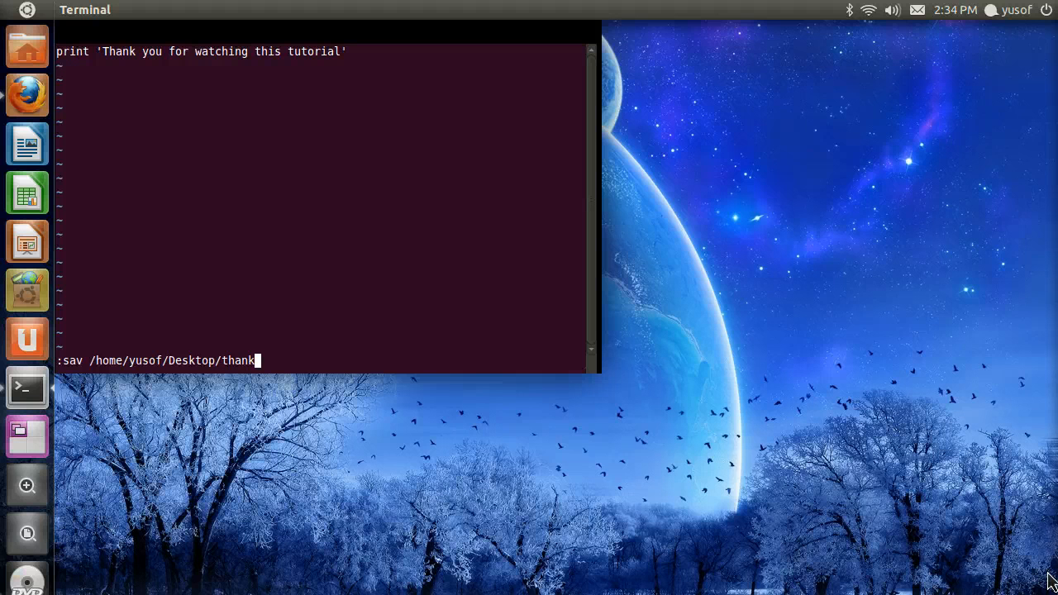
pyautogui.write('s.py')
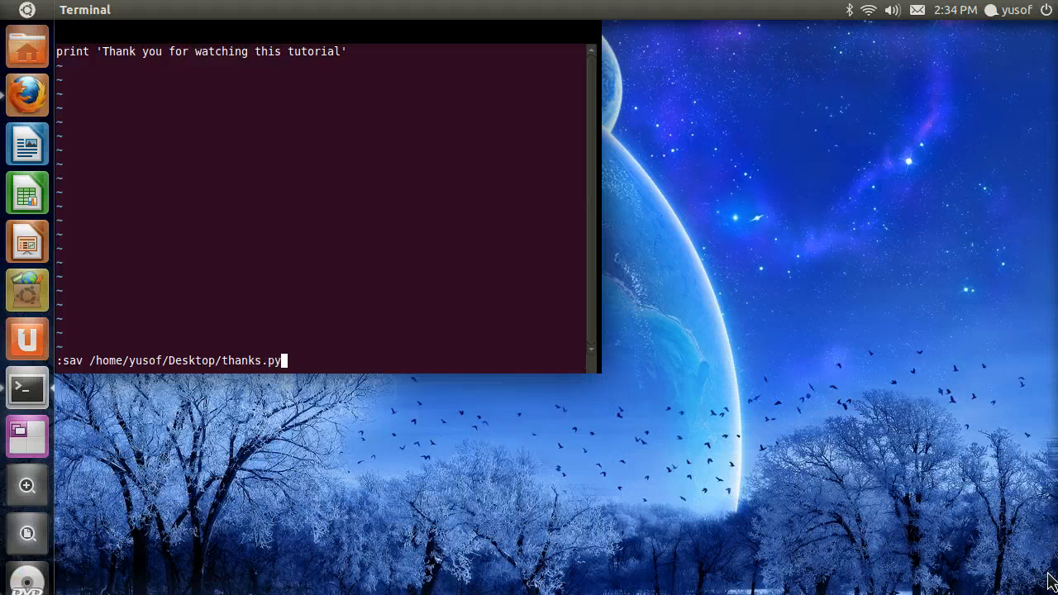
pyautogui.press('Return')
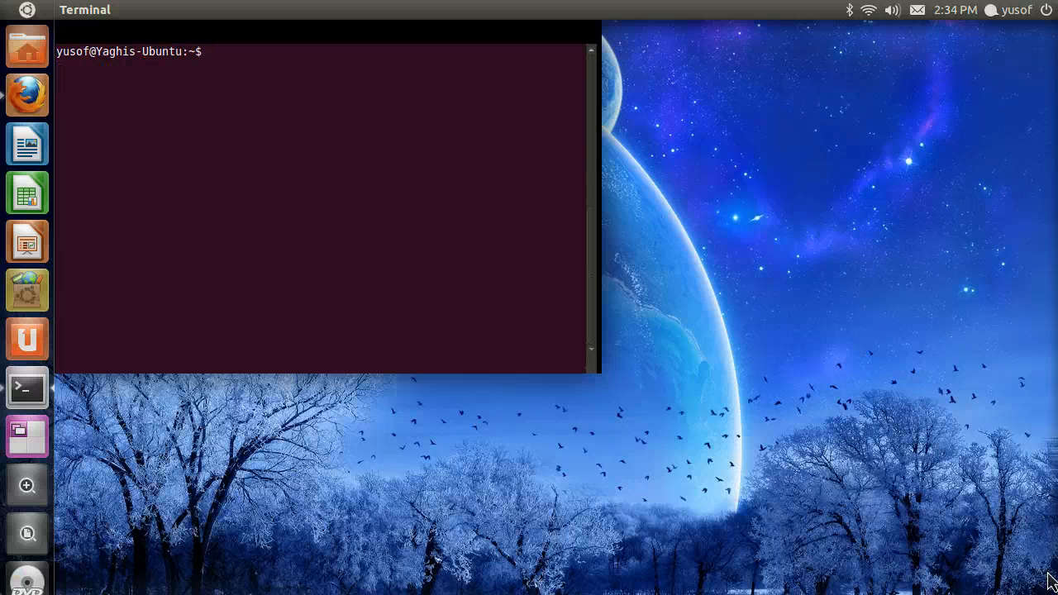
# Step: Run python /home/yusof/Desktop/thanks.py to print the thank-you message, then type clear
pyautogui.write('python /')
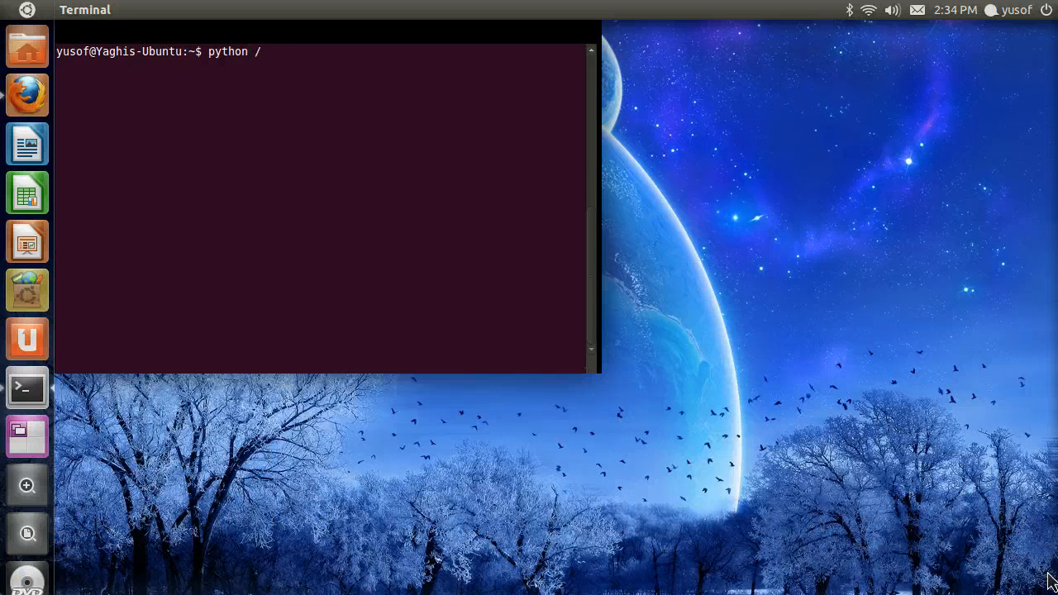
pyautogui.write('home/yuso')
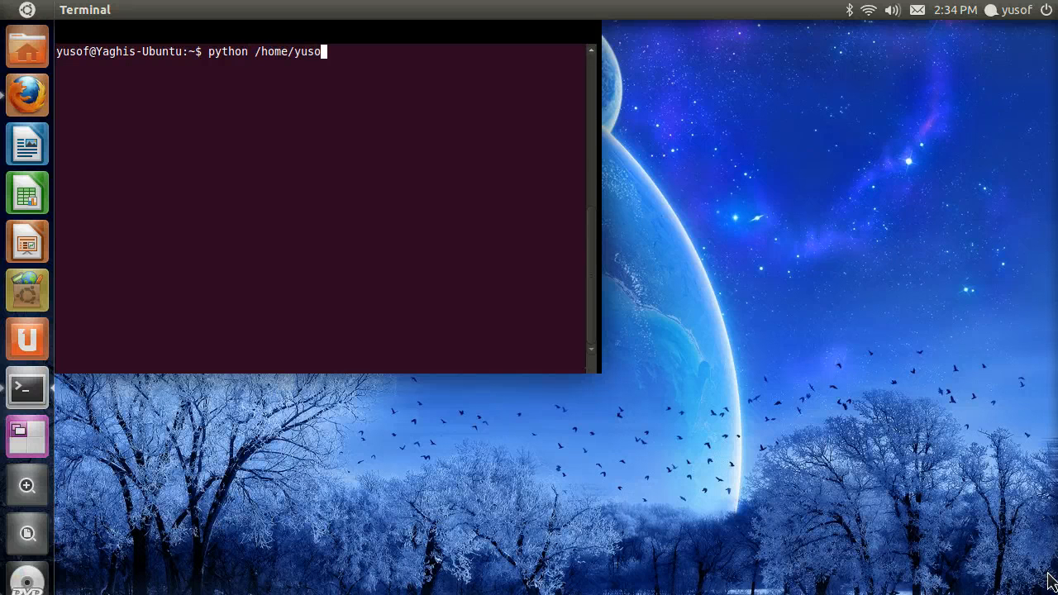
pyautogui.write('f/Desktop/')
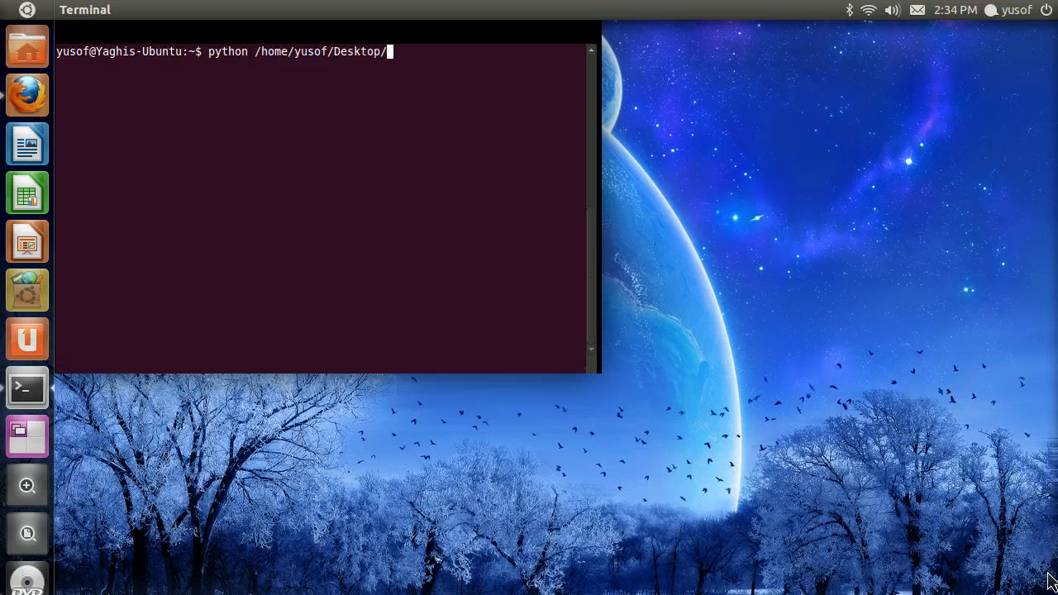
pyautogui.write('thanks.py')
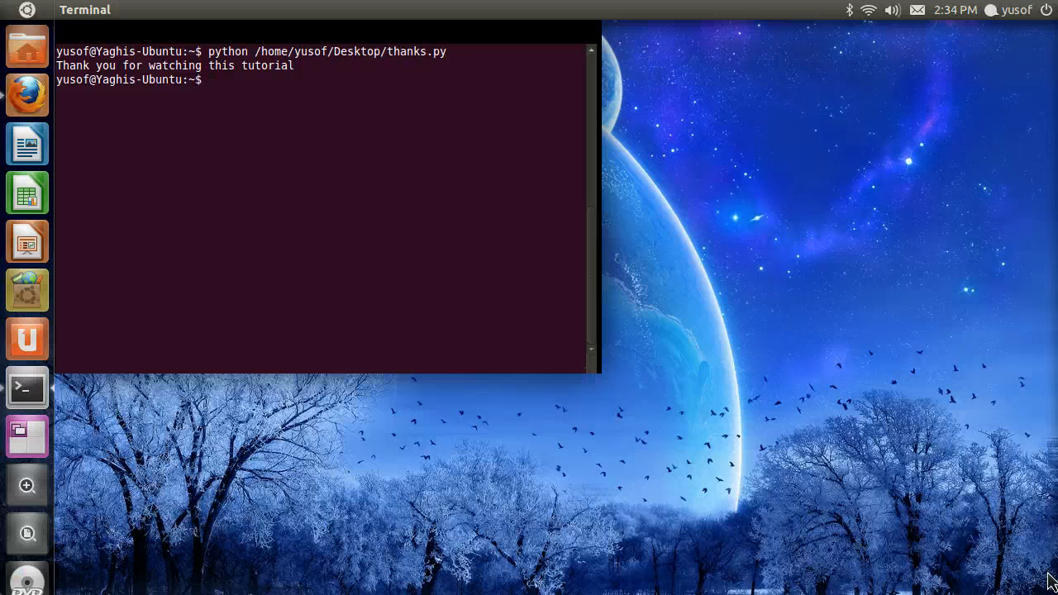
pyautogui.write('clear')
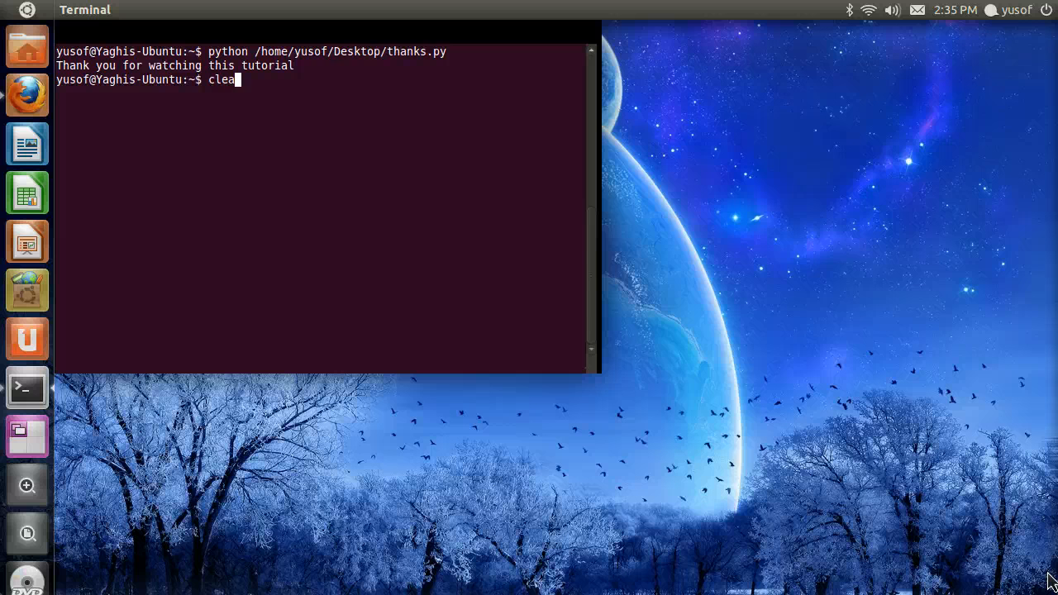